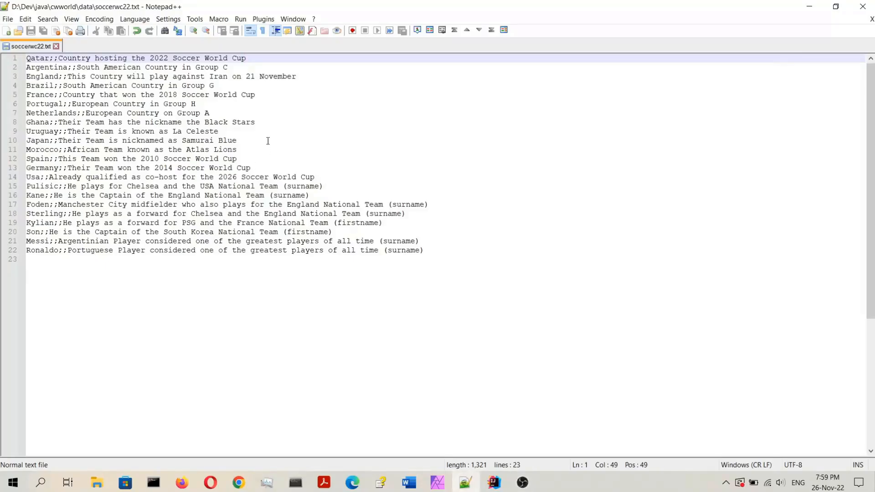
pyautogui.moveTo(31, 46)
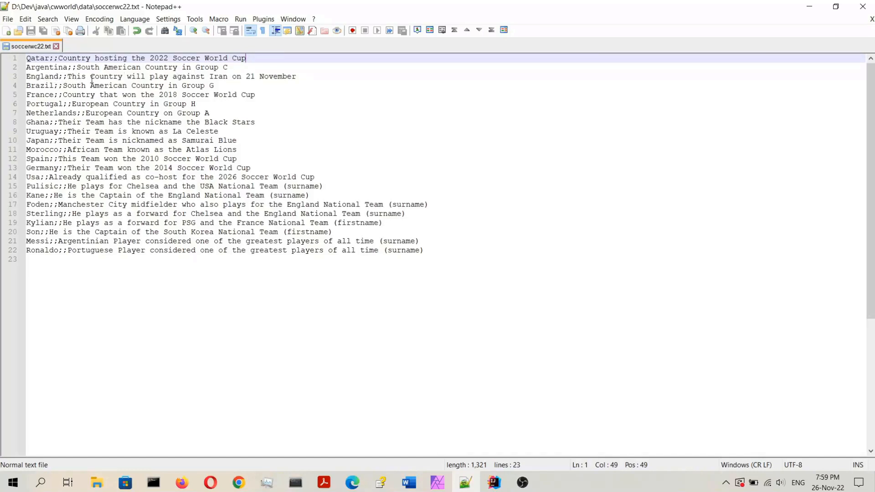
pyautogui.moveTo(85, 268)
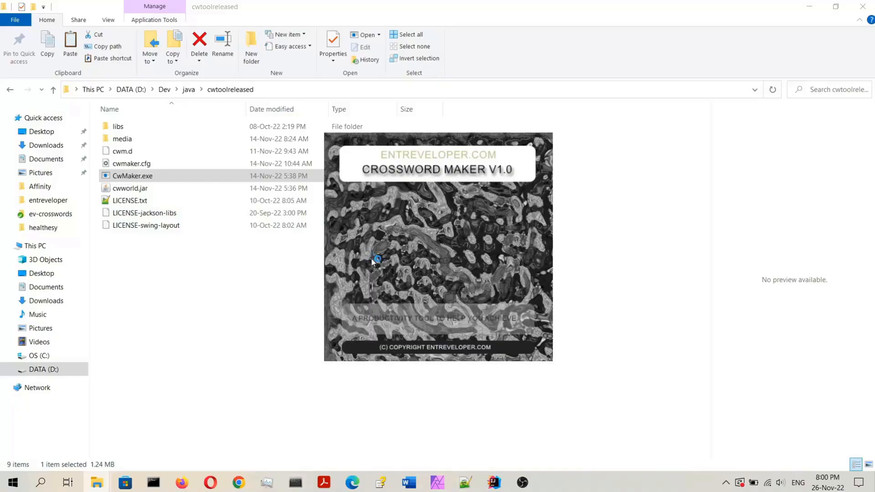
# Step: Open Crossword Maker's File menu to reach the project actions
pyautogui.click(6, 19)
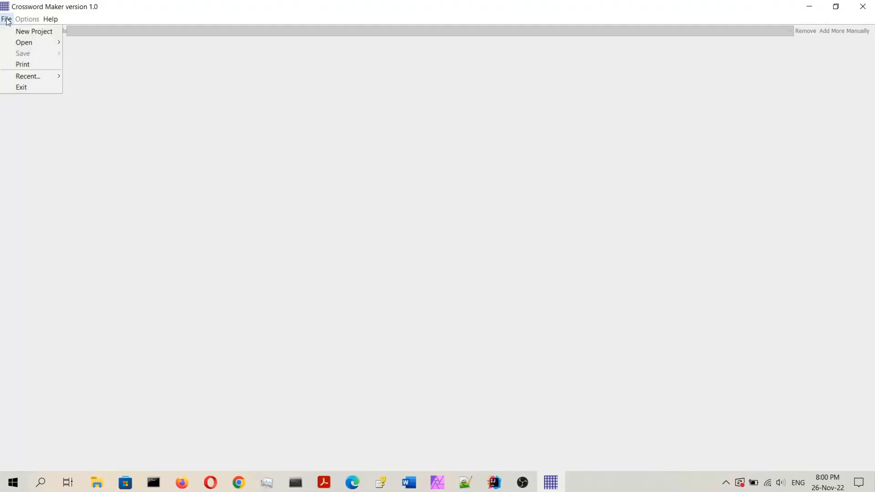
# Step: Create project soccerwc2022 with a 15×15 grid from the soccerwc22.txt word list
pyautogui.click(34, 32)
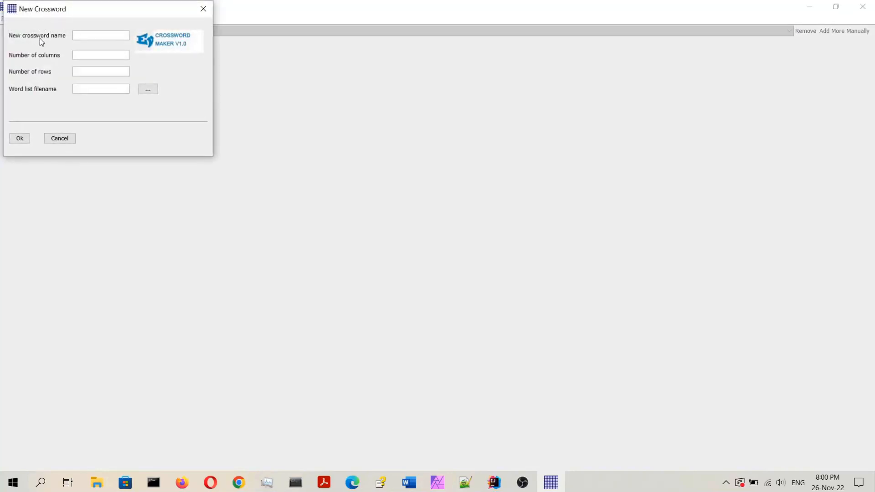
pyautogui.moveTo(48, 43)
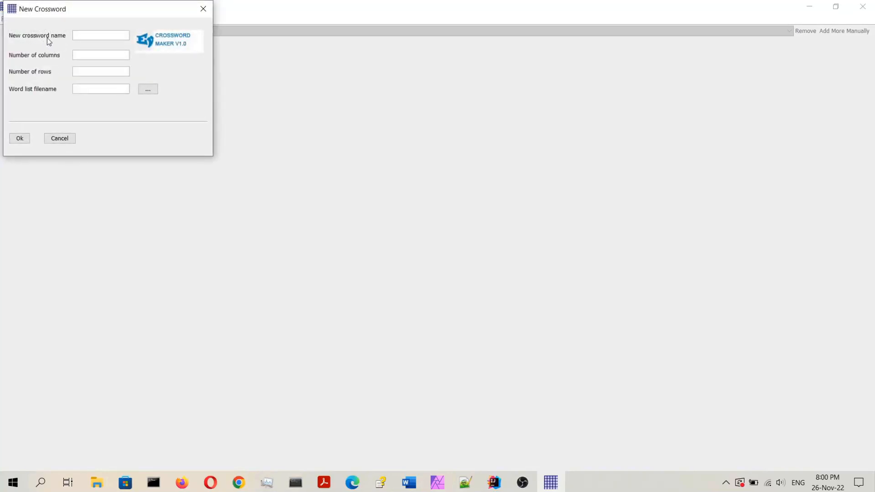
pyautogui.write('socce')
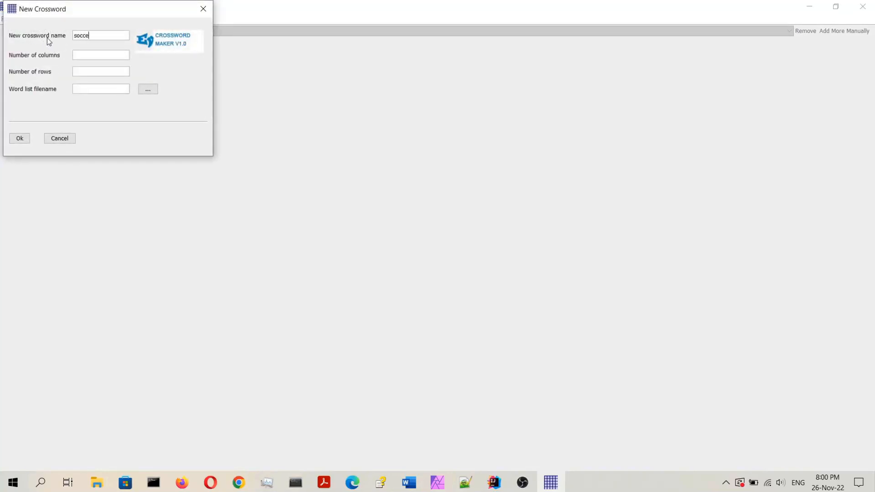
pyautogui.write('rwc')
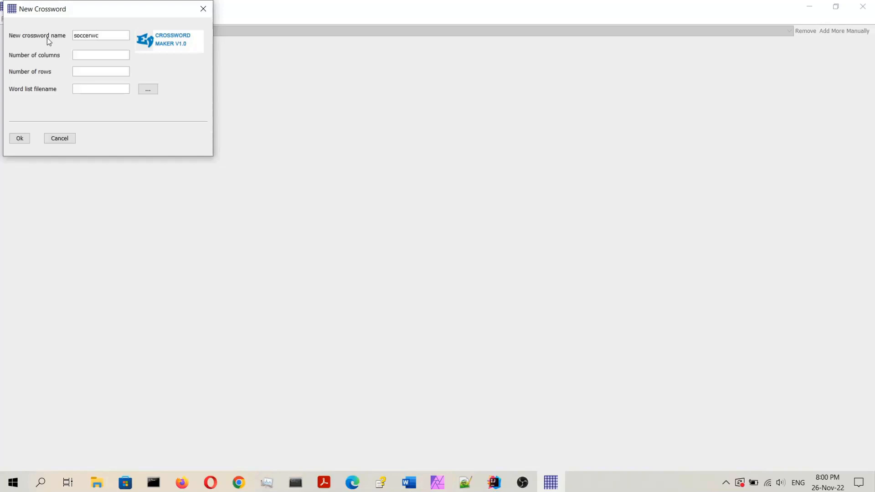
pyautogui.write('2022')
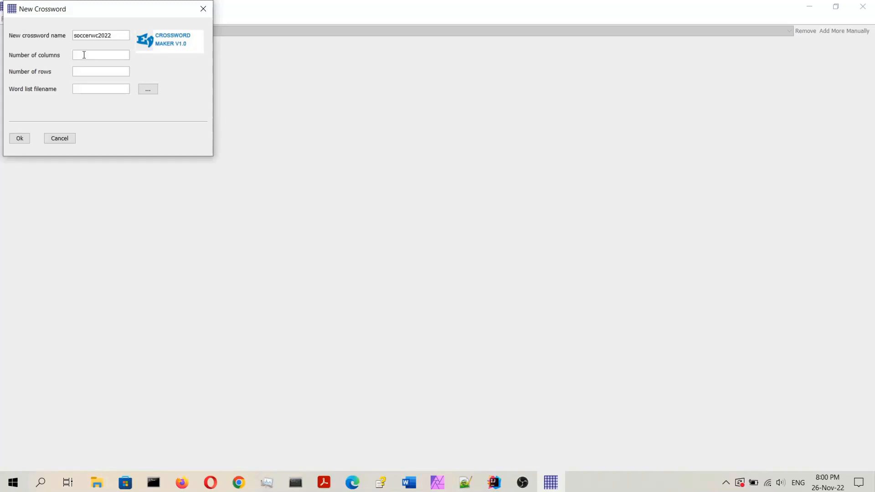
pyautogui.write('1')
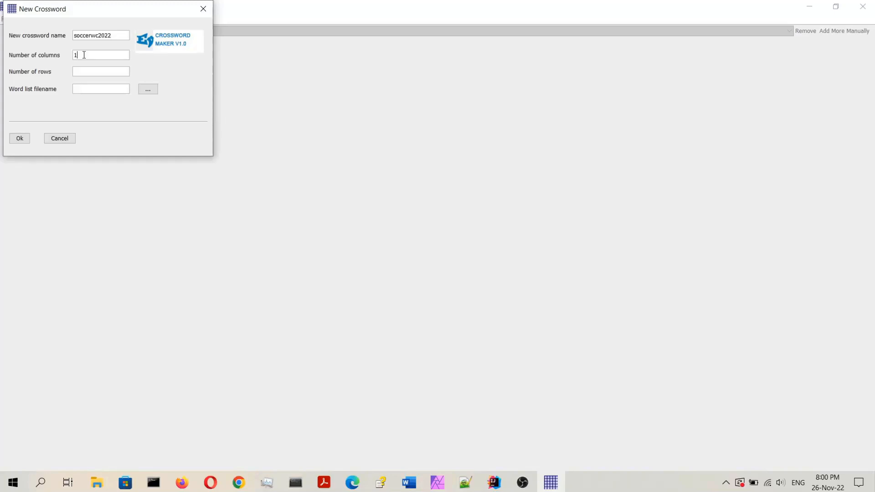
pyautogui.write('1')
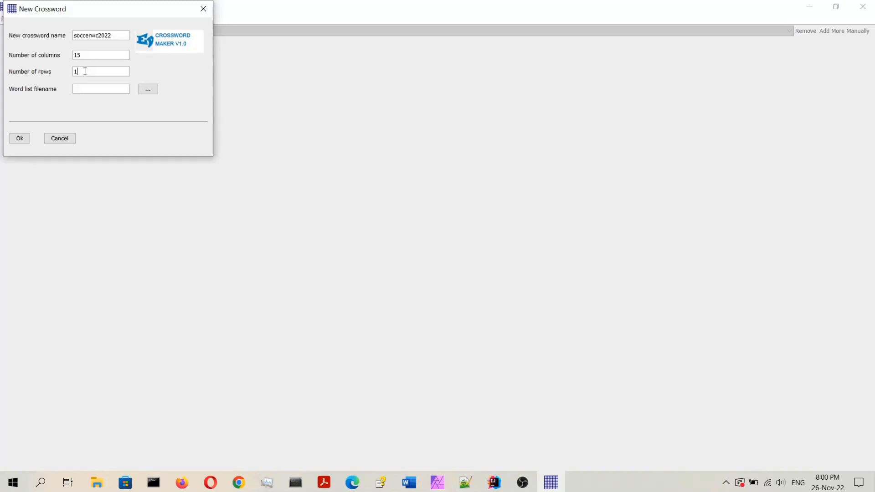
pyautogui.write('5')
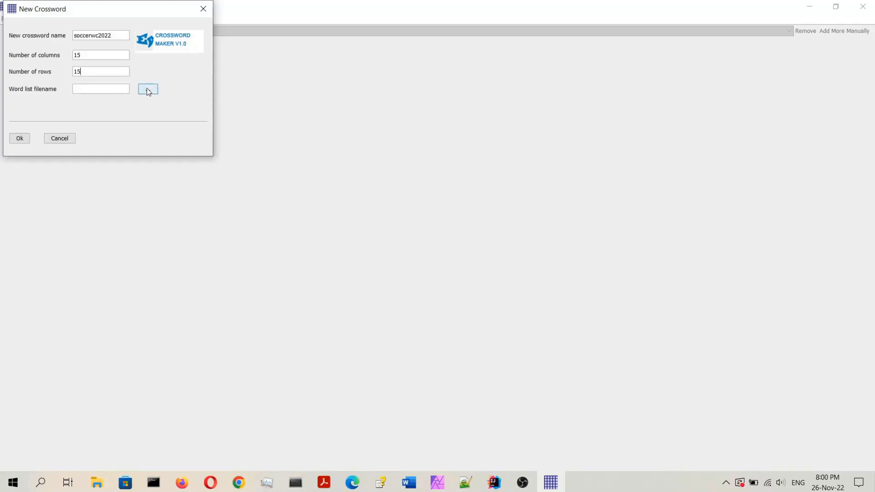
pyautogui.click(147, 89)
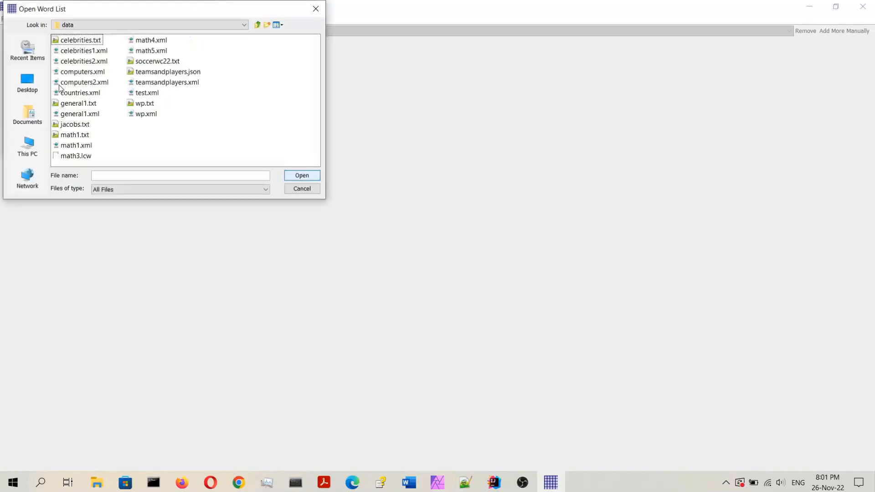
pyautogui.moveTo(132, 63)
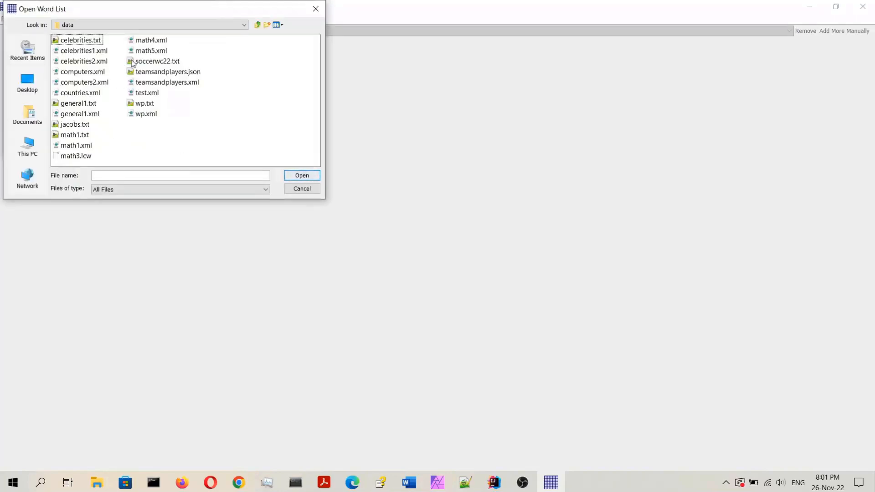
pyautogui.click(301, 175)
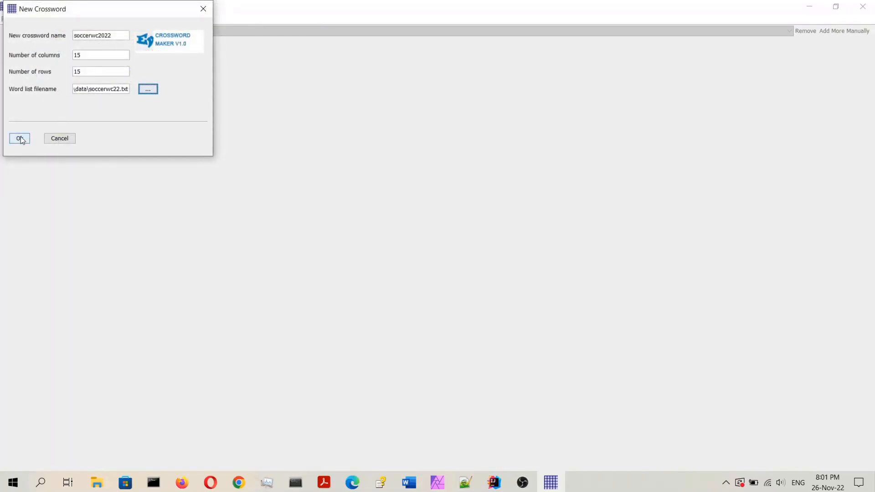
pyautogui.click(18, 139)
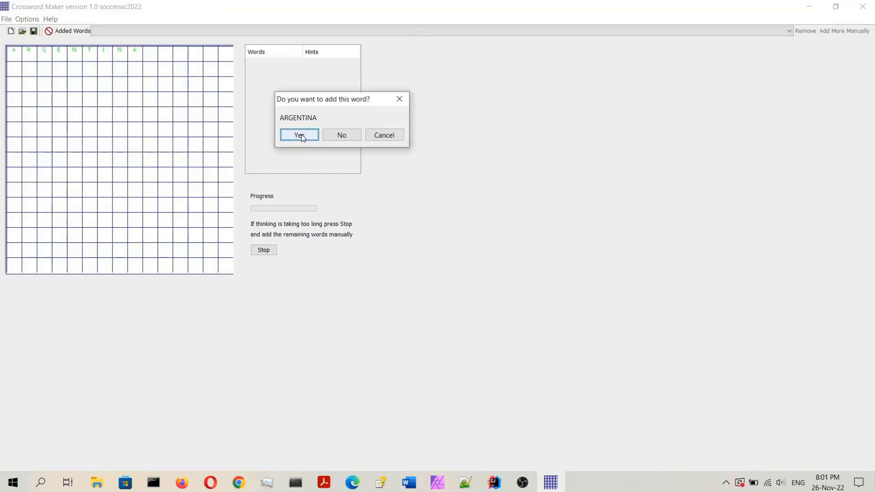
# Step: Accept ARGENTINA, RONALDO, NETHERLANDS, SON, SPAIN, and ENGLAND after rejecting ENGLAND's first placement
pyautogui.click(299, 134)
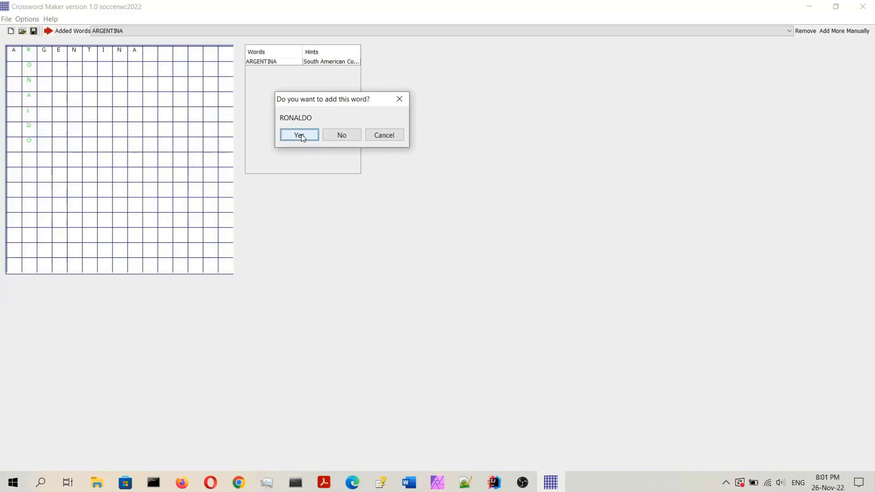
pyautogui.click(299, 135)
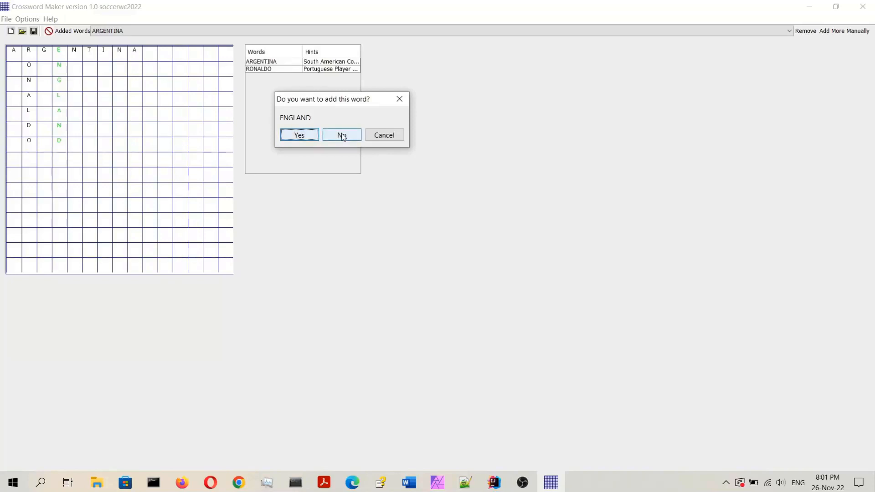
pyautogui.click(341, 135)
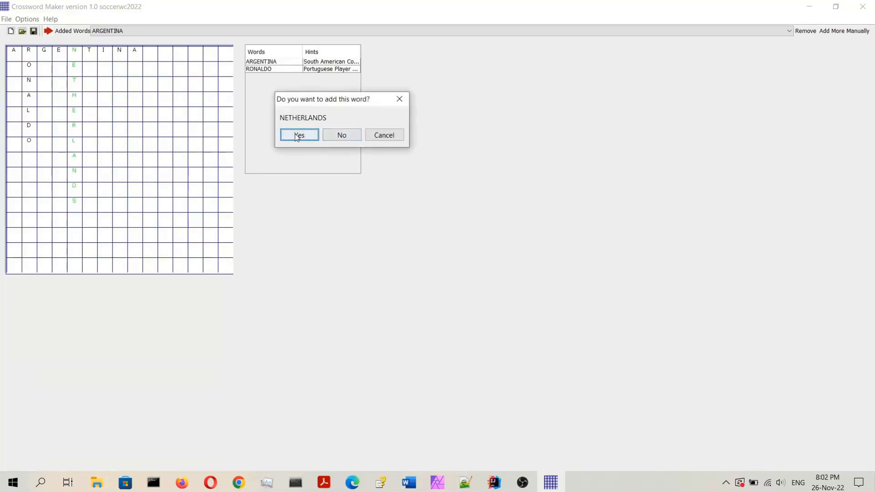
pyautogui.click(298, 135)
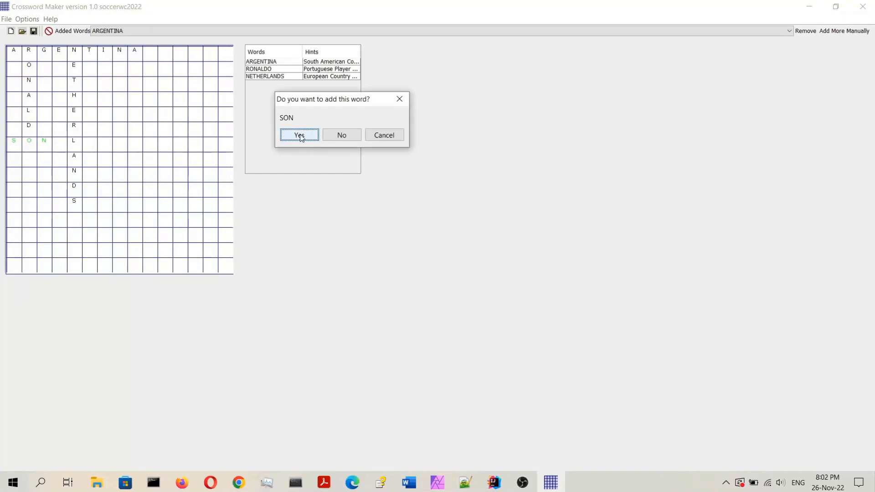
pyautogui.click(299, 134)
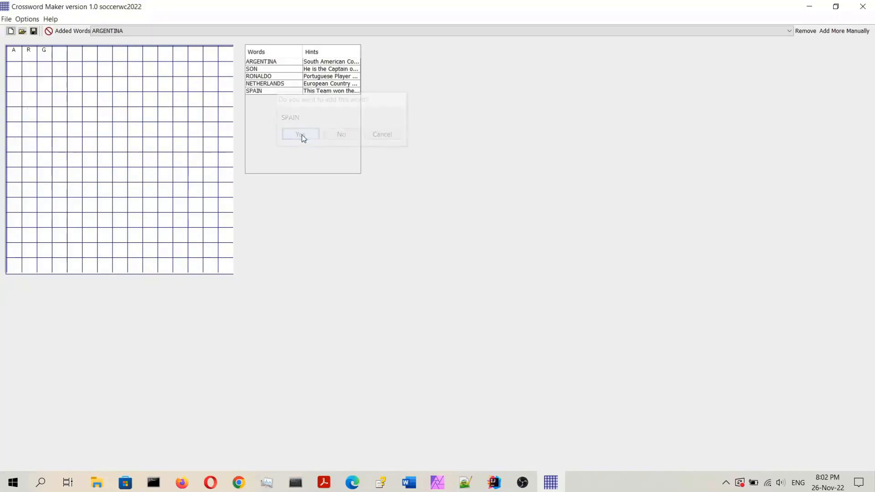
pyautogui.click(299, 134)
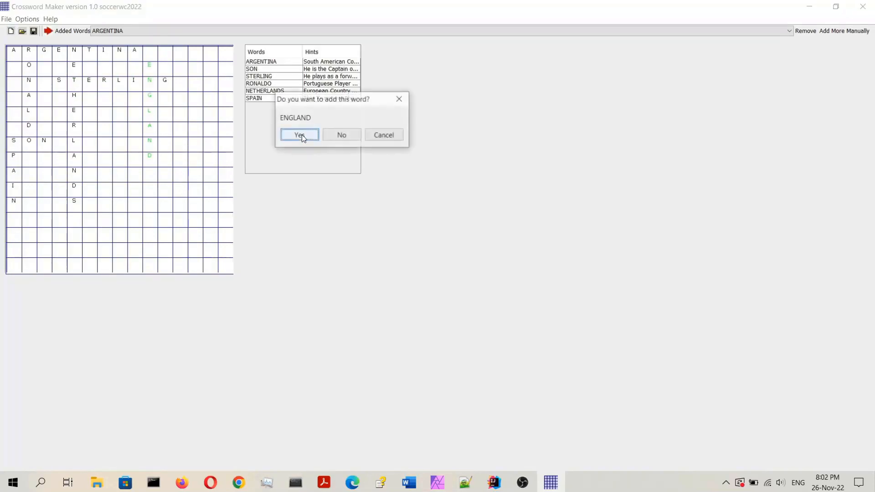
pyautogui.click(299, 134)
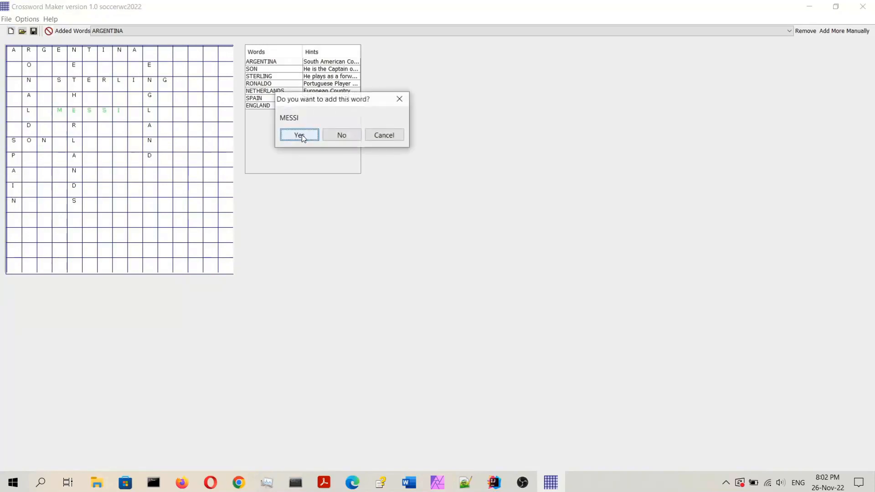
# Step: Accept MESSI, QATAR, JAPAN, GERMANY and FODEN, then reject USA's placement
pyautogui.click(299, 135)
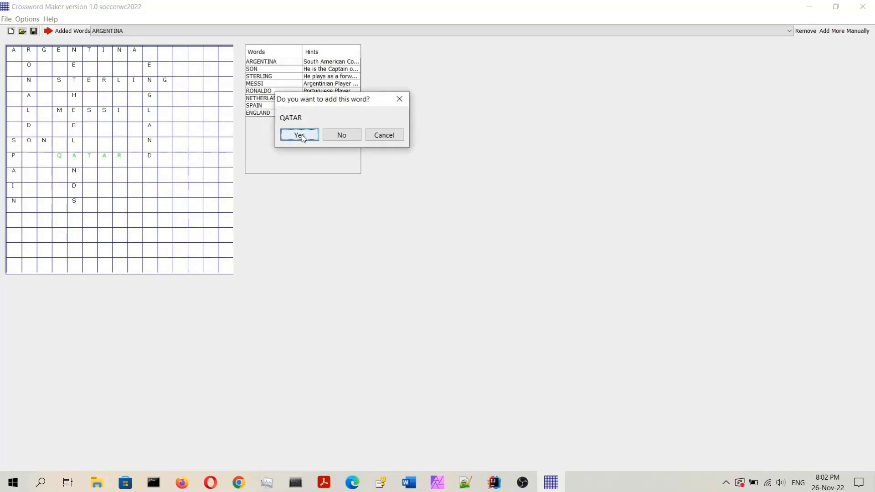
pyautogui.click(299, 135)
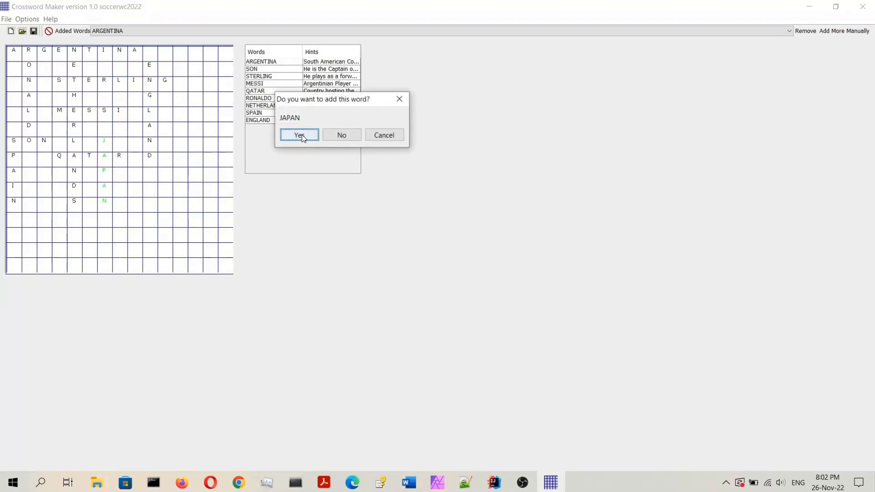
pyautogui.click(299, 135)
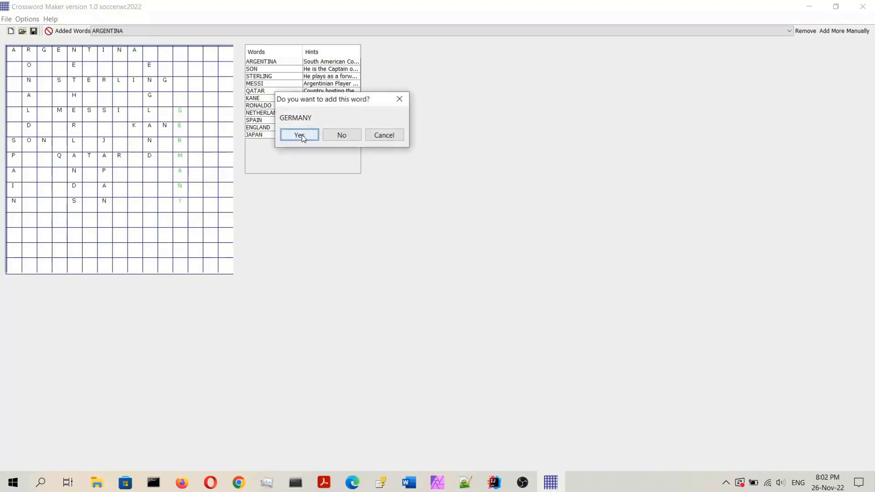
pyautogui.click(299, 135)
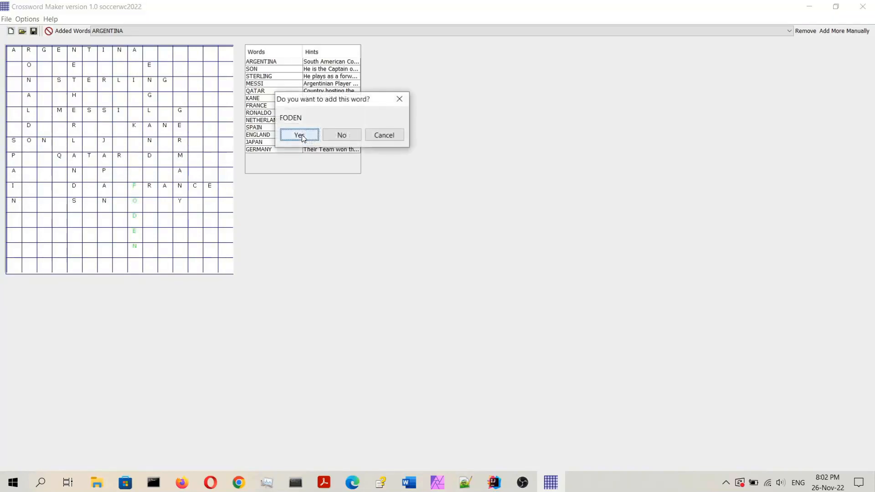
pyautogui.click(299, 135)
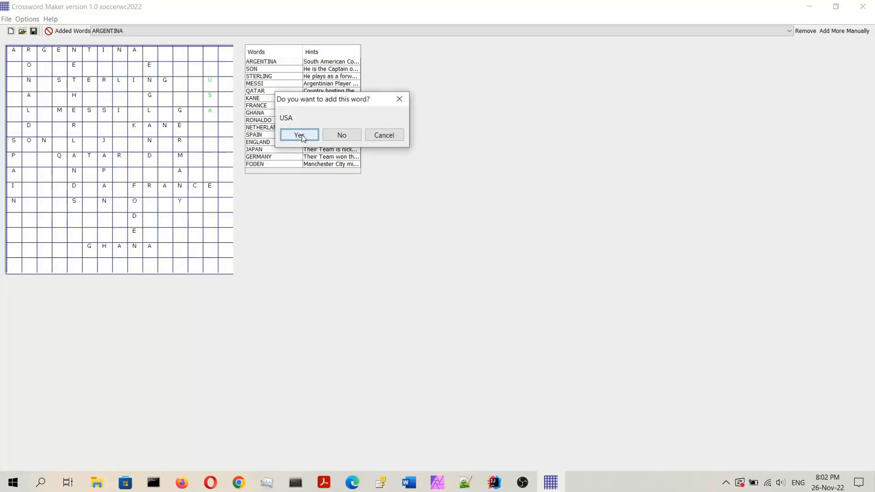
pyautogui.moveTo(341, 135)
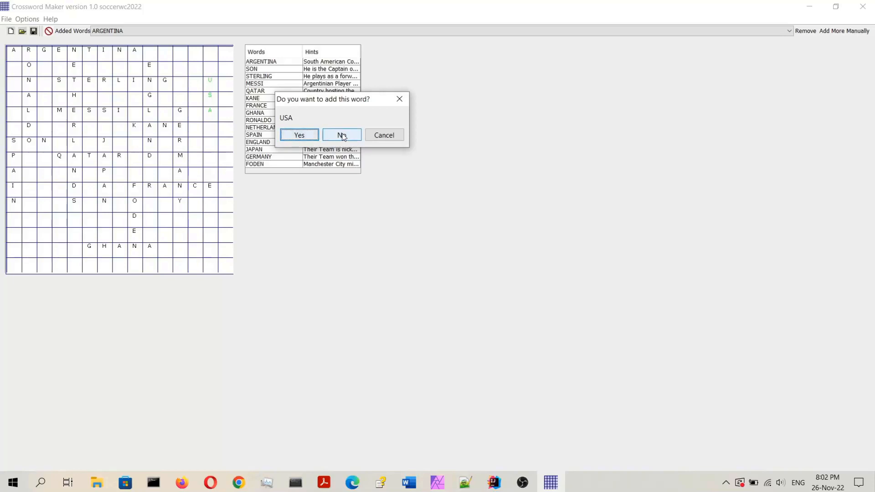
pyautogui.click(341, 135)
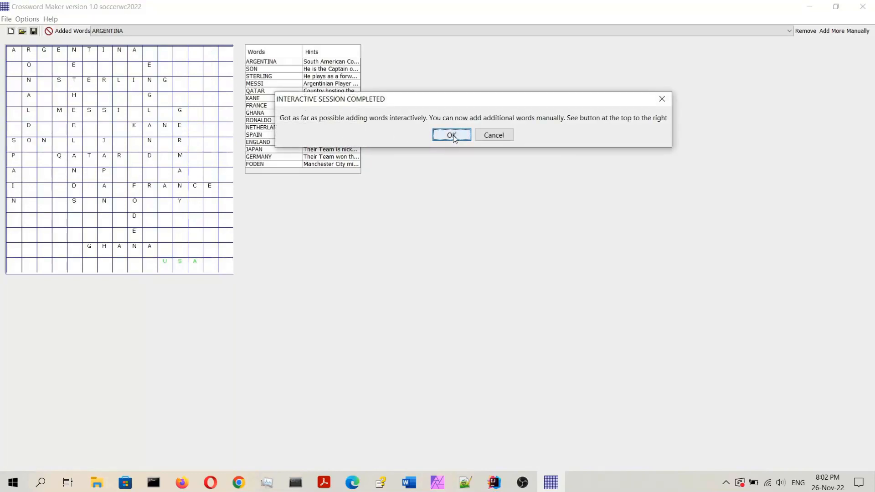
pyautogui.moveTo(460, 139)
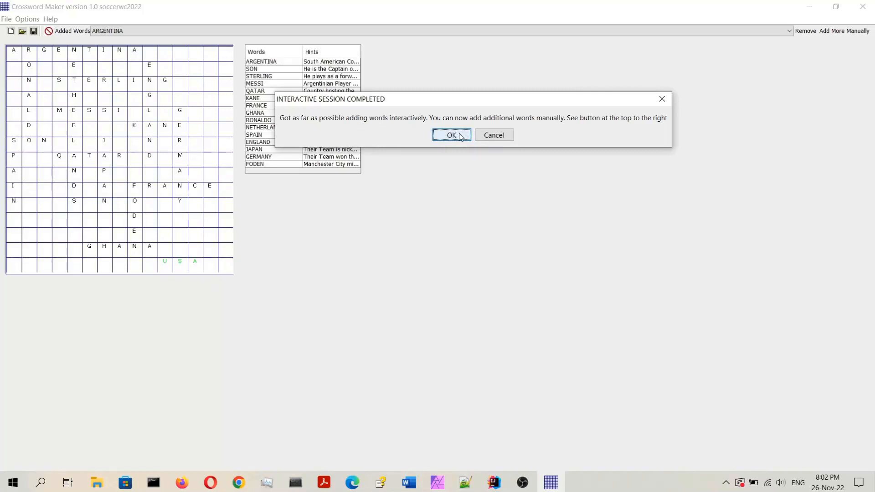
# Step: Dismiss the 'Interactive Session Completed' notice with OK
pyautogui.click(451, 135)
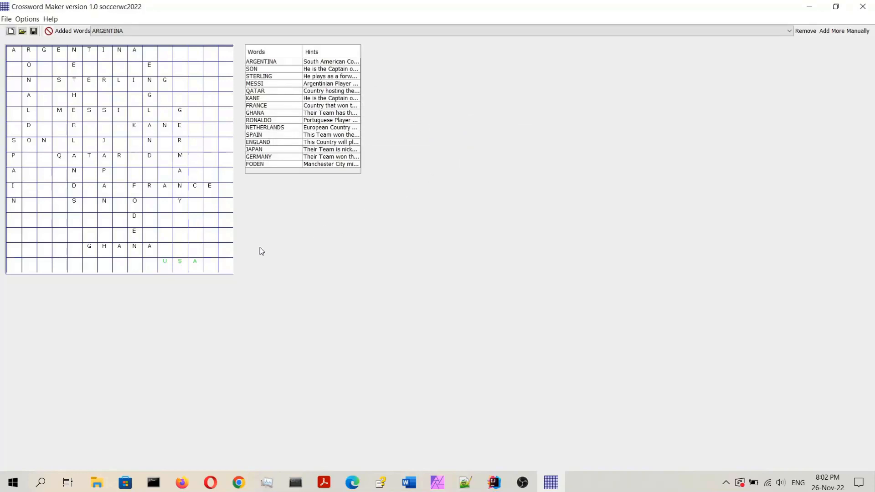
pyautogui.moveTo(186, 272)
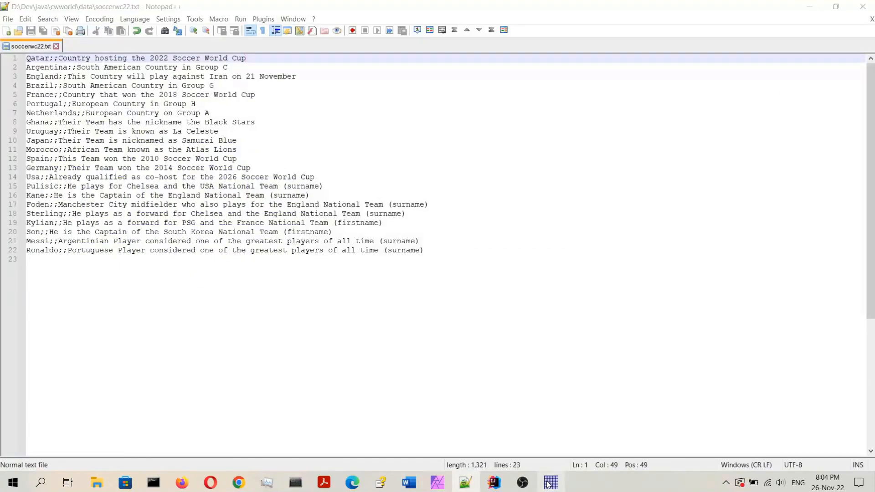
# Step: Manually add the custom word GOAL horizontally from the G at row 4, column 11
pyautogui.click(549, 482)
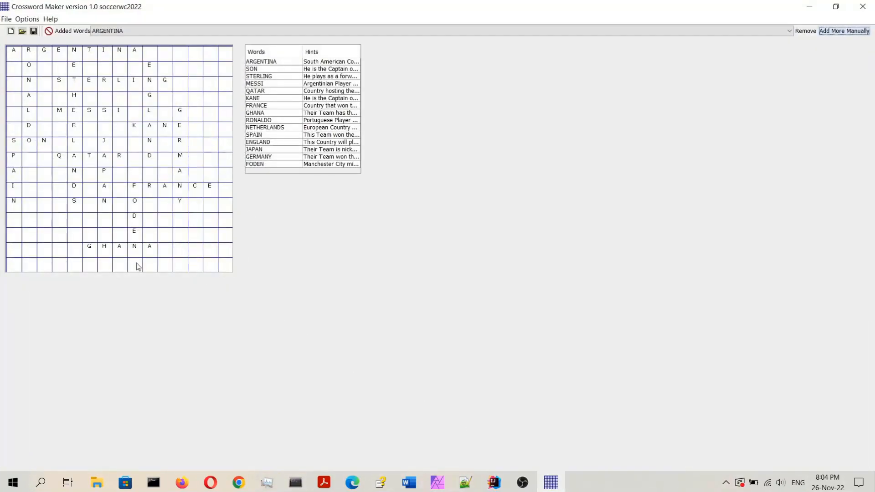
pyautogui.moveTo(853, 50)
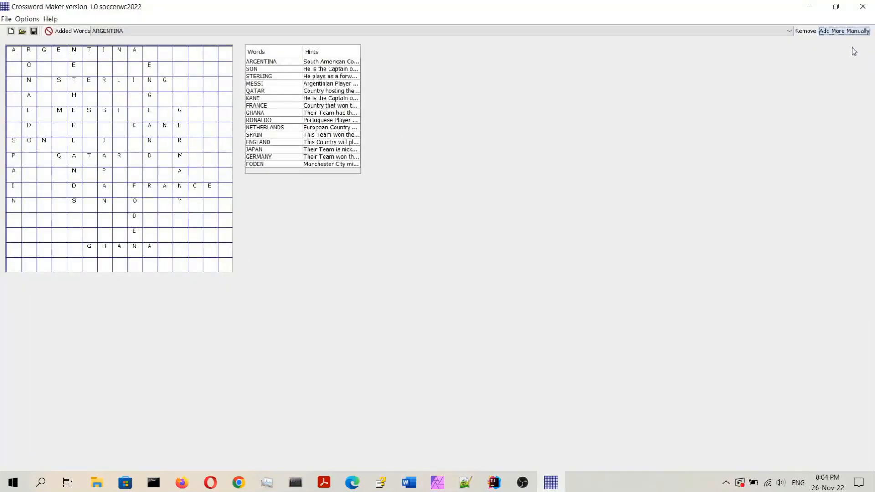
pyautogui.moveTo(815, 69)
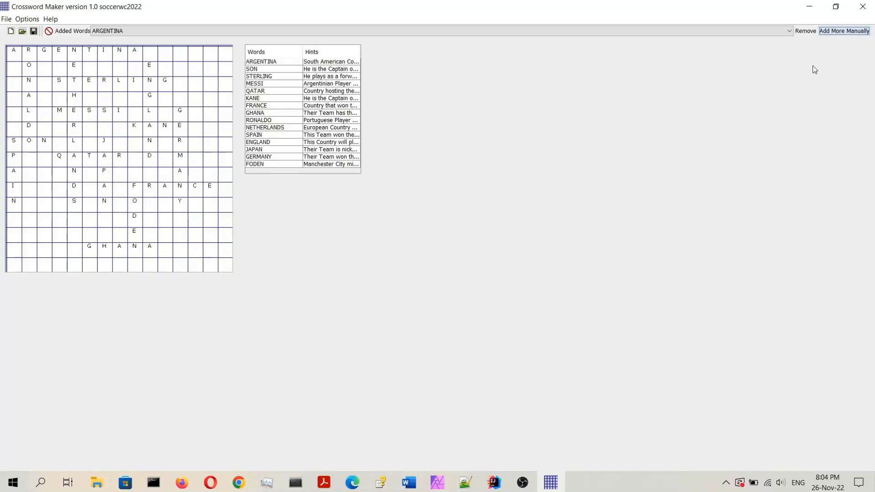
pyautogui.moveTo(849, 34)
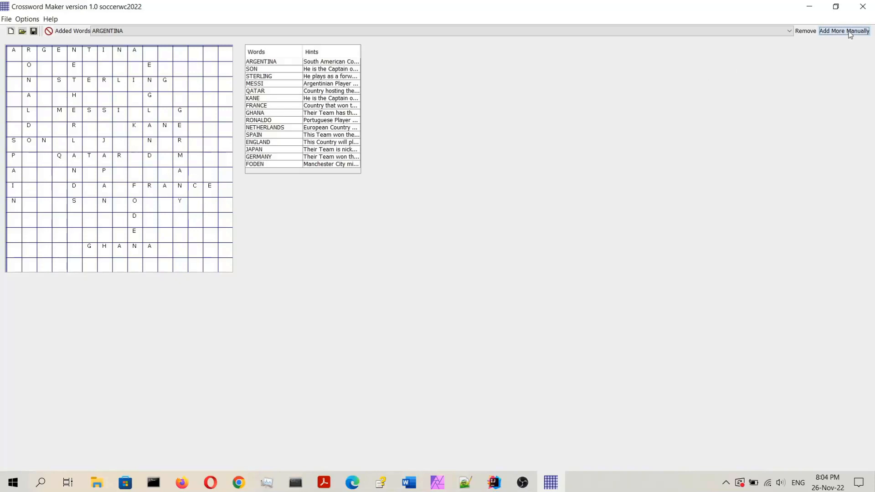
pyautogui.click(843, 30)
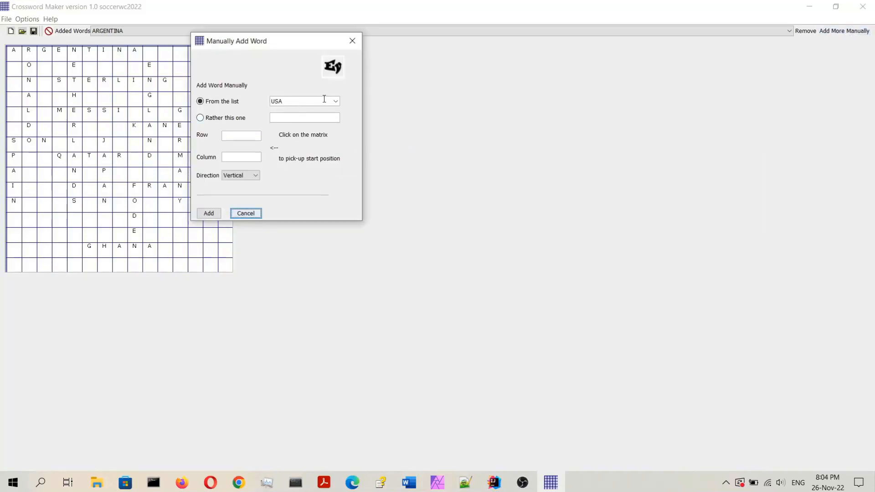
pyautogui.click(334, 101)
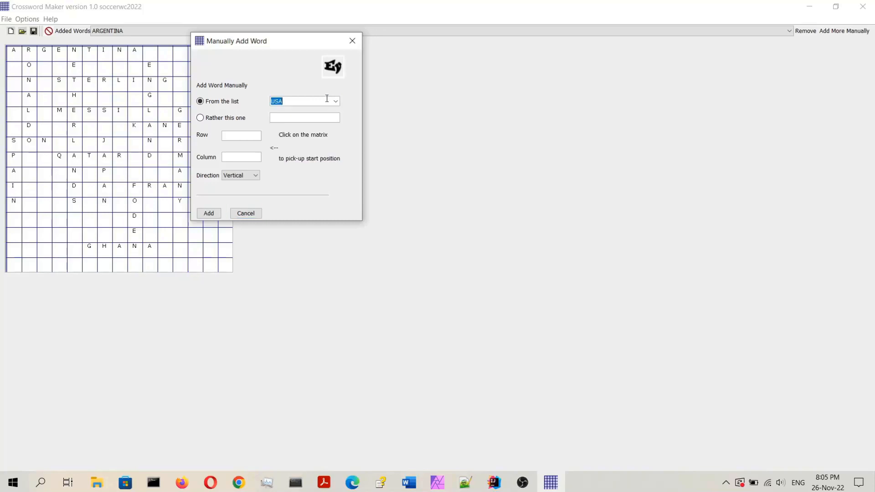
pyautogui.moveTo(237, 41); pyautogui.dragTo(567, 62)
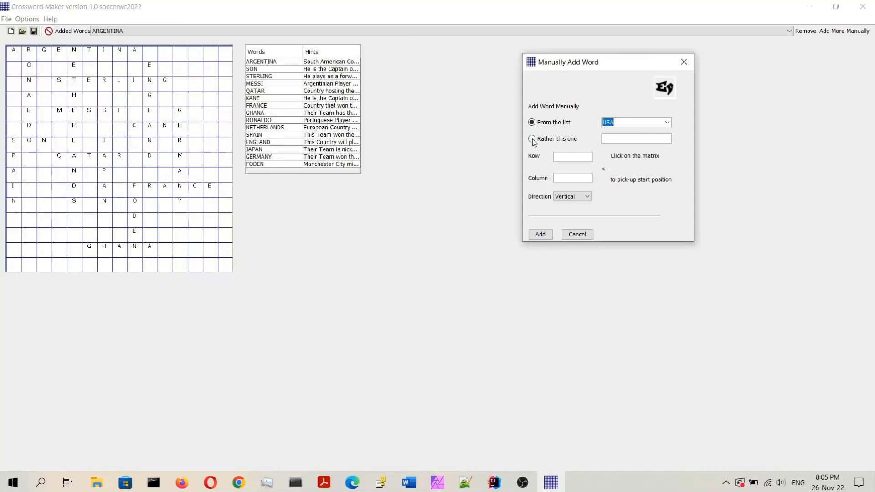
pyautogui.click(532, 139)
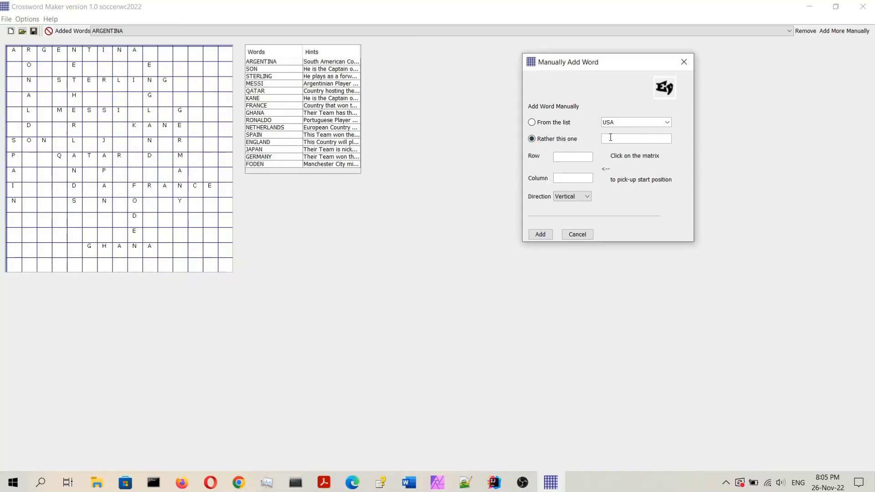
pyautogui.write('GOAL')
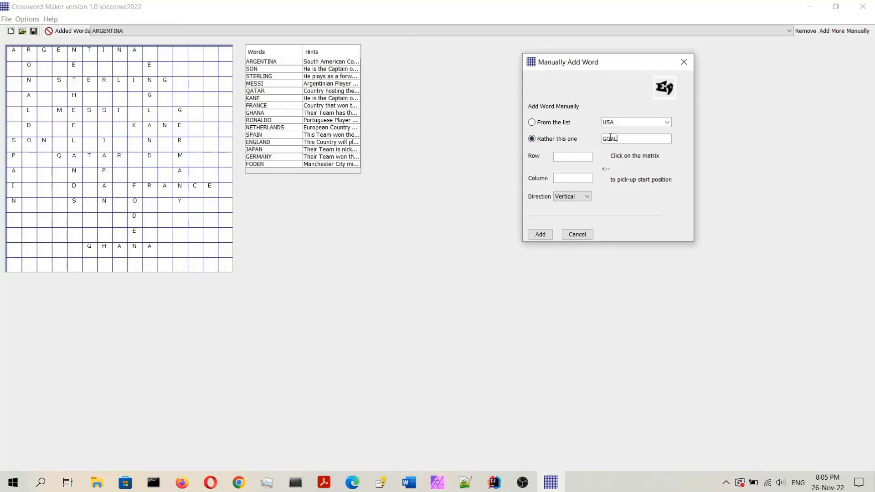
pyautogui.click(572, 178)
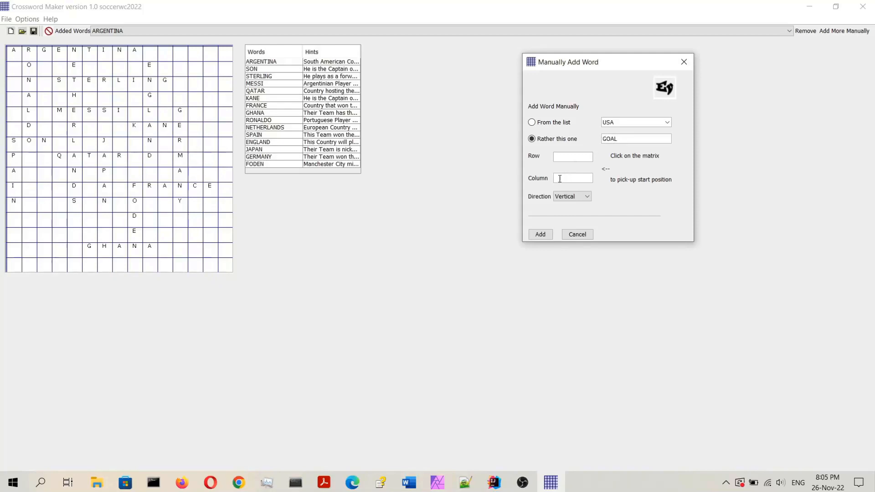
pyautogui.click(586, 196)
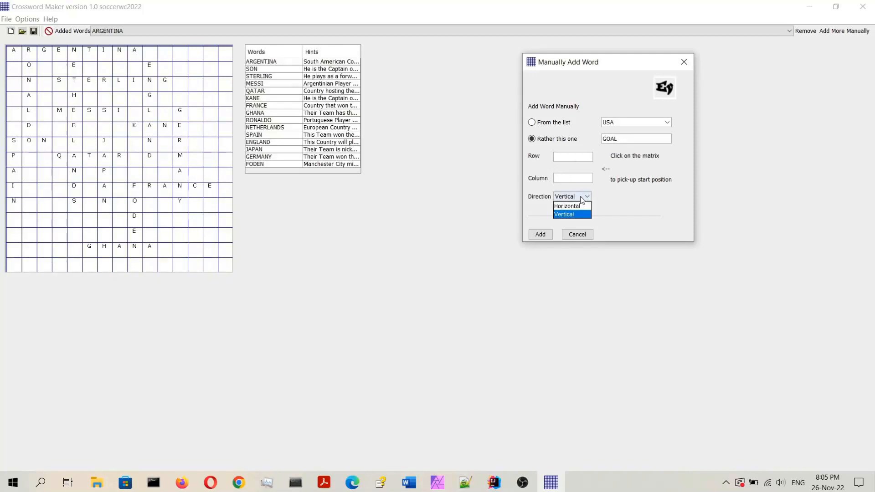
pyautogui.click(566, 206)
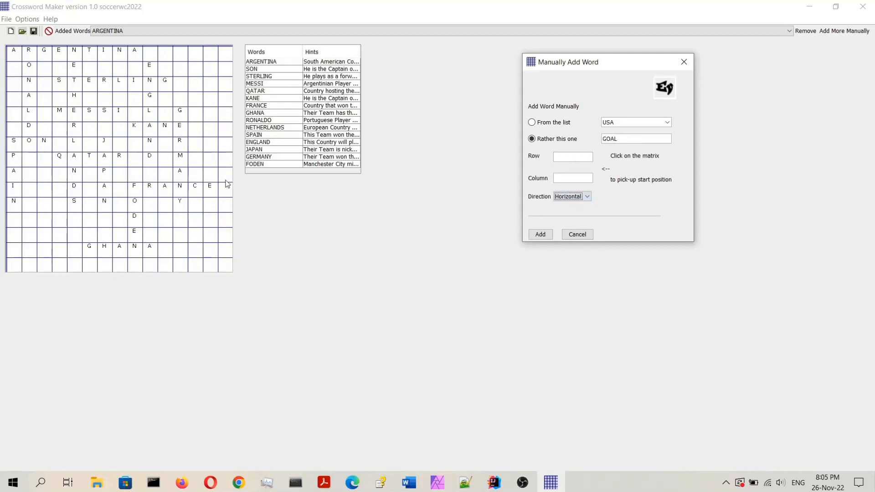
pyautogui.click(179, 111)
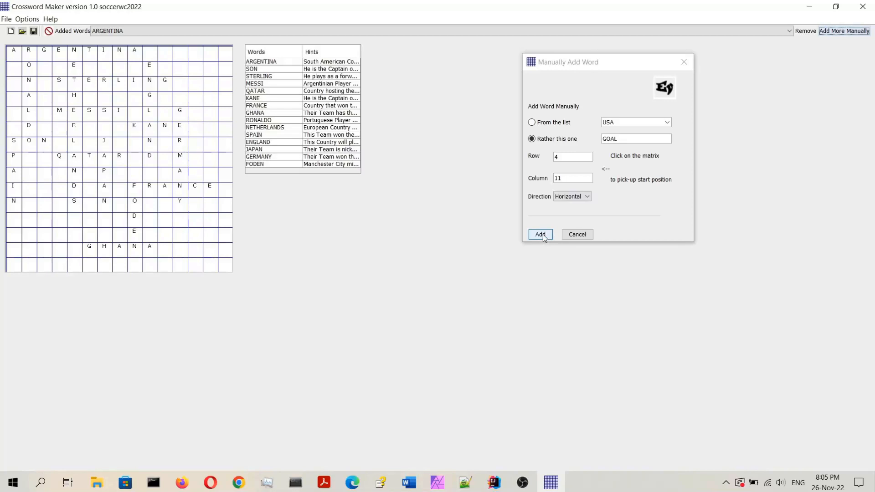
pyautogui.click(540, 234)
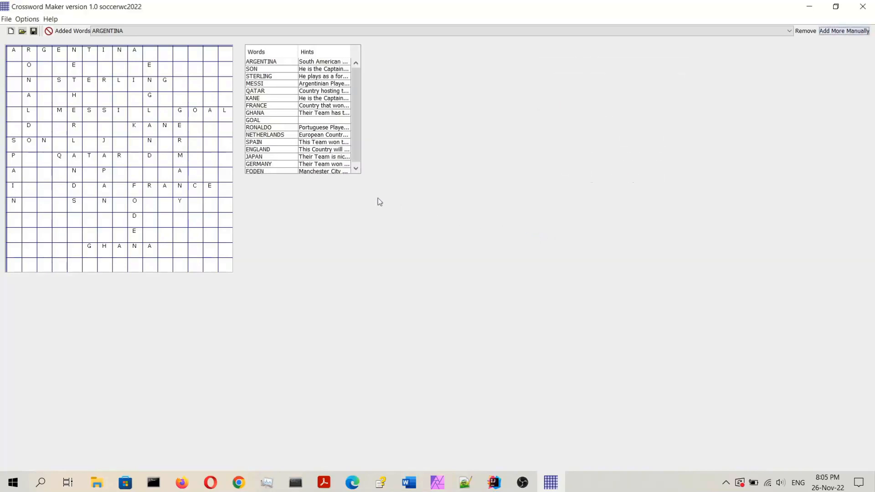
pyautogui.moveTo(321, 126)
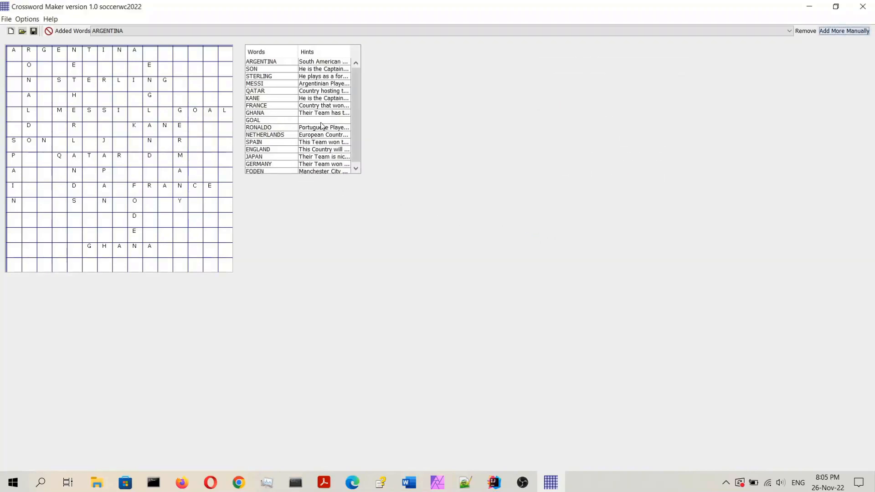
pyautogui.moveTo(311, 124)
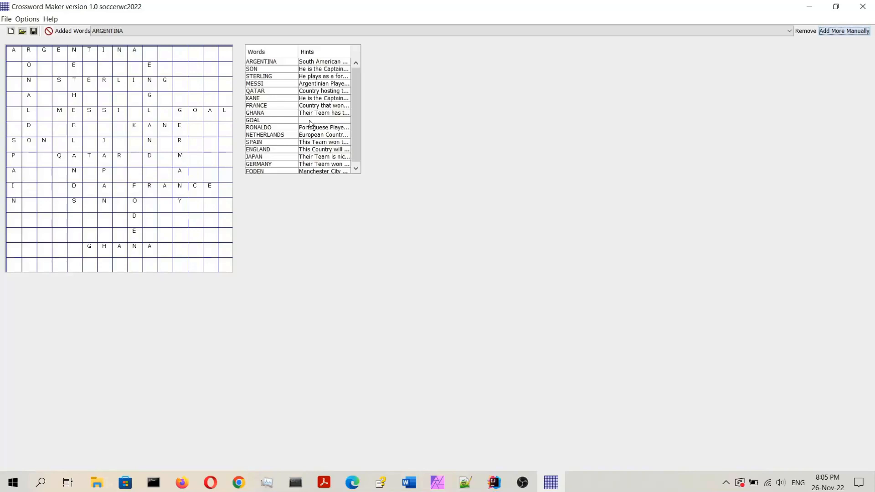
# Step: Write GOAL's hint, 'What a player scores in a soccer game', in the Hints column
pyautogui.click(324, 120)
pyautogui.write('What')
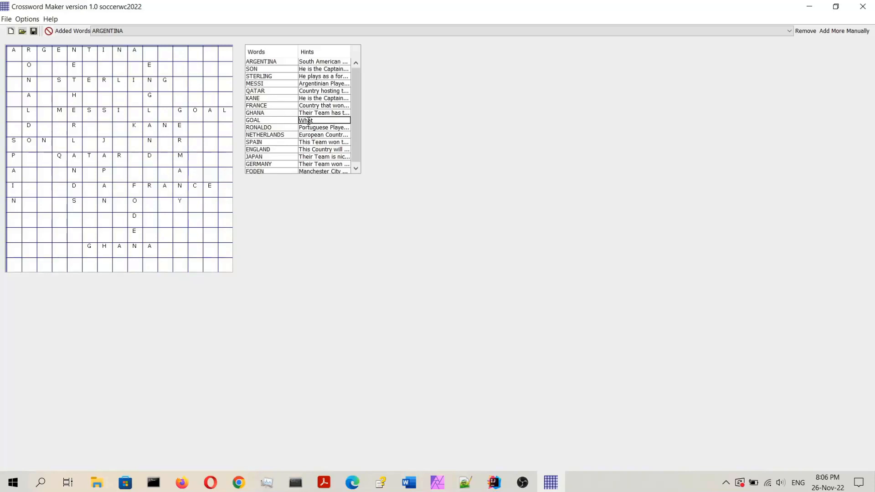
pyautogui.write('a player s')
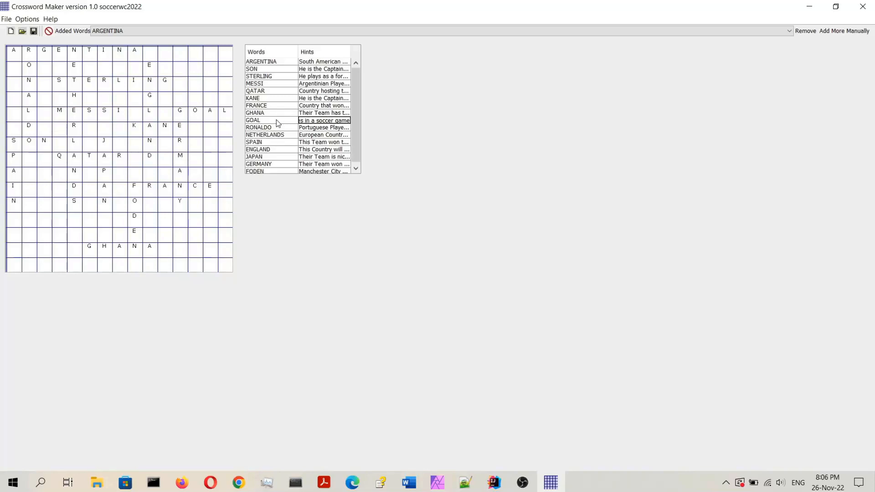
pyautogui.click(252, 120)
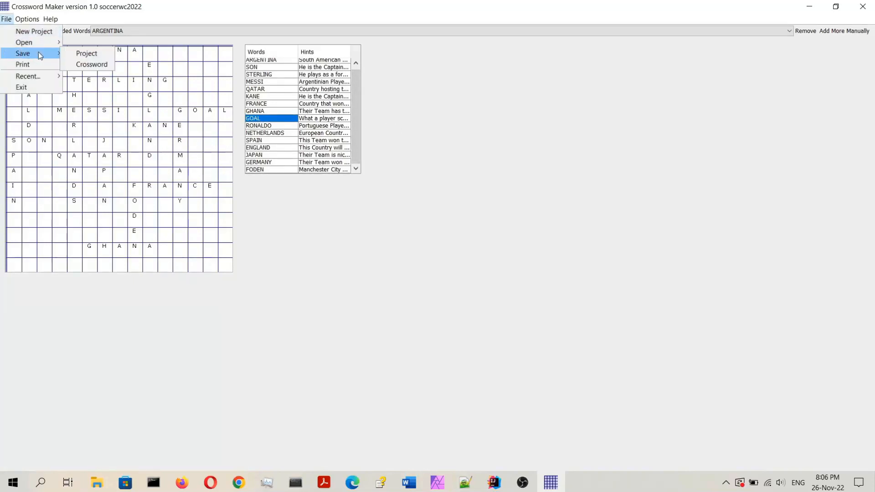
pyautogui.click(91, 64)
pyautogui.write('soccerwc')
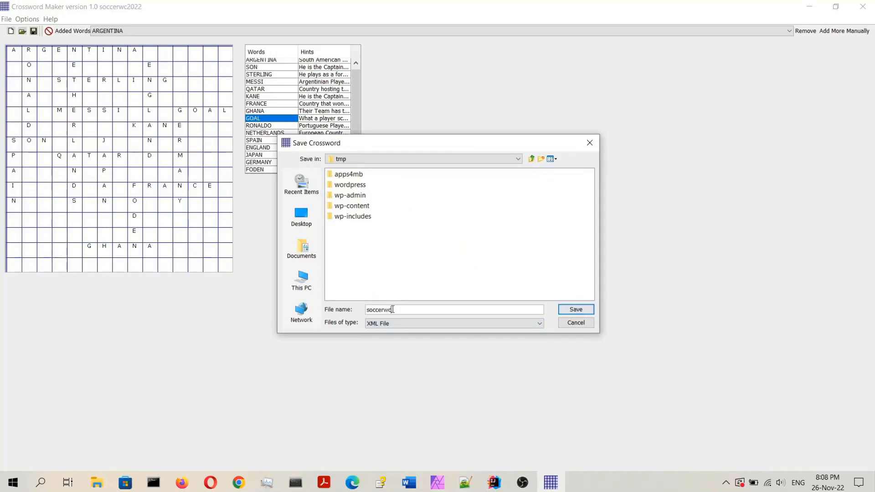
pyautogui.moveTo(575, 309)
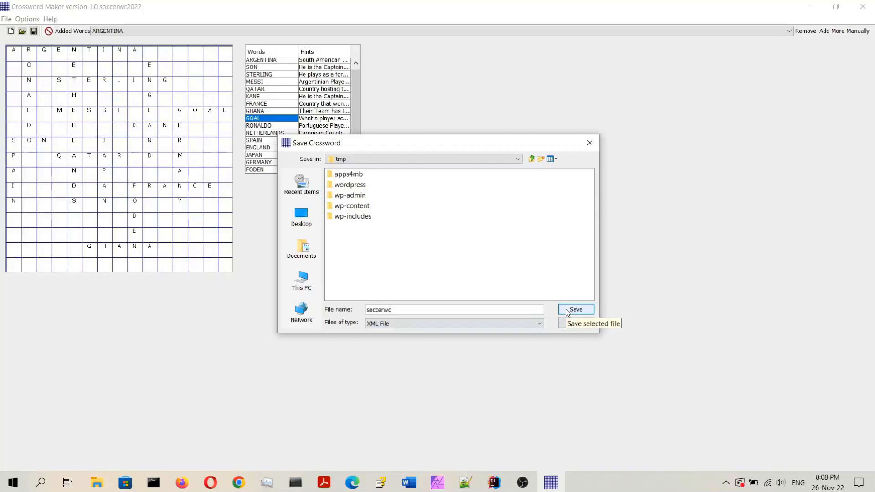
pyautogui.click(575, 310)
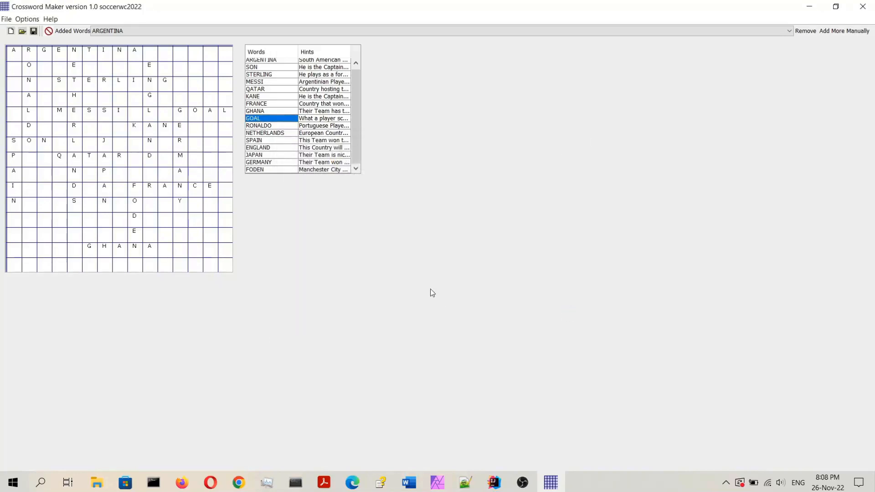
pyautogui.moveTo(258, 361)
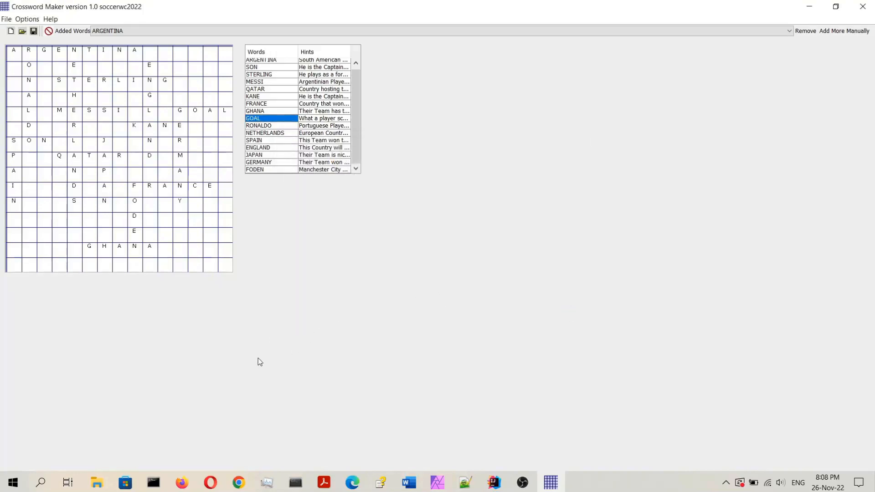
pyautogui.moveTo(97, 482)
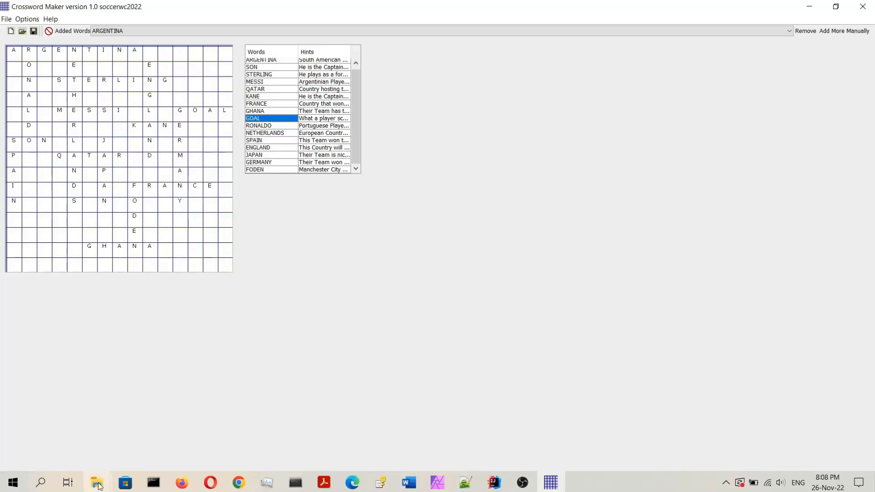
pyautogui.moveTo(96, 482)
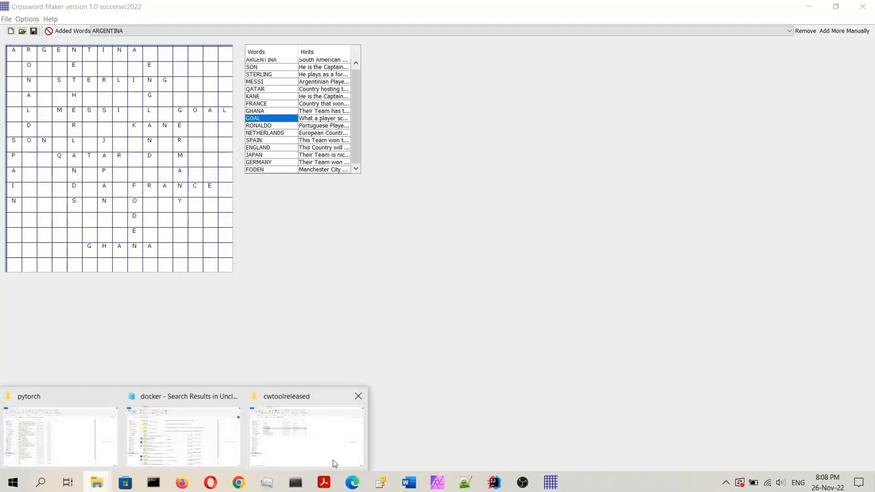
# Step: Sort tmp by date modified and open soccerwc.xml with Notepad++
pyautogui.click(97, 482)
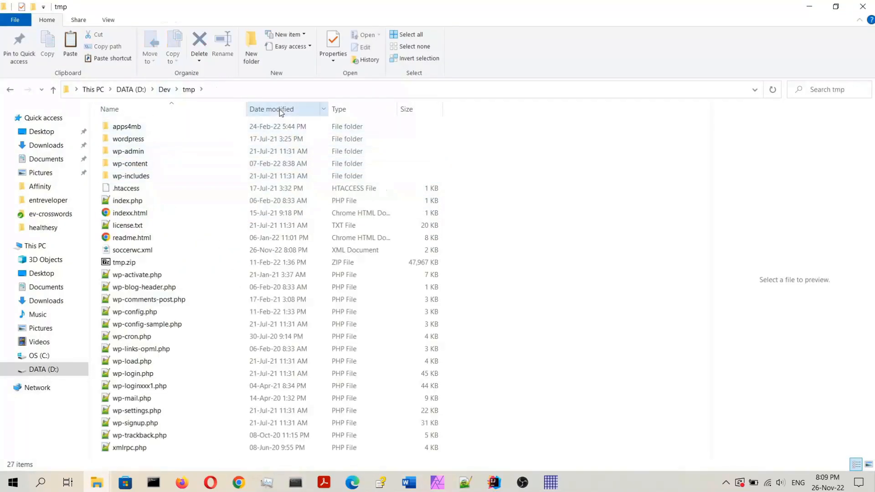
pyautogui.click(272, 109)
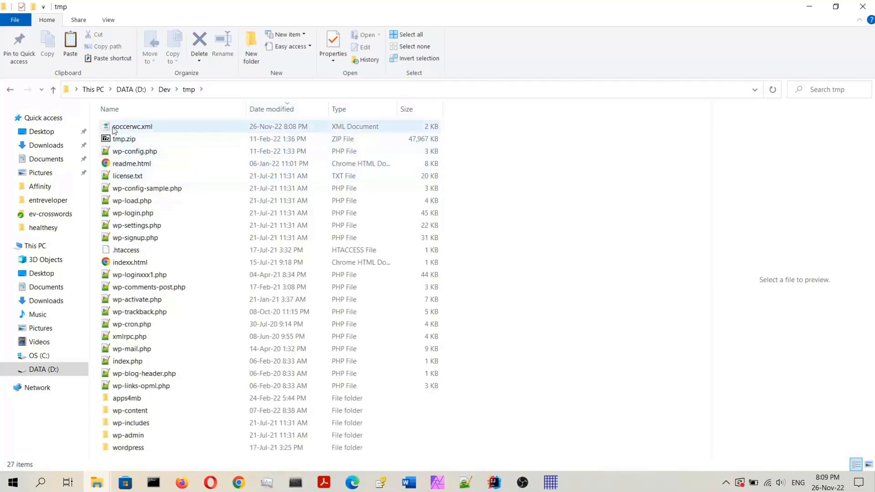
pyautogui.rightClick(133, 126)
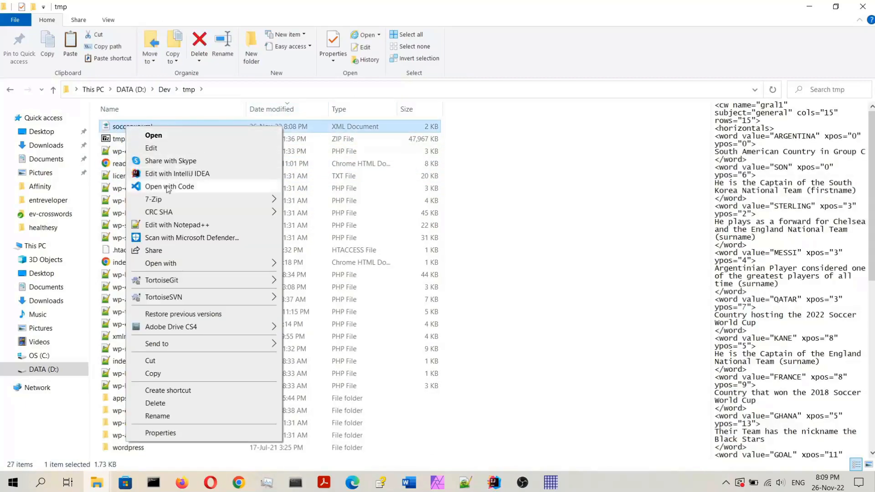
pyautogui.click(177, 224)
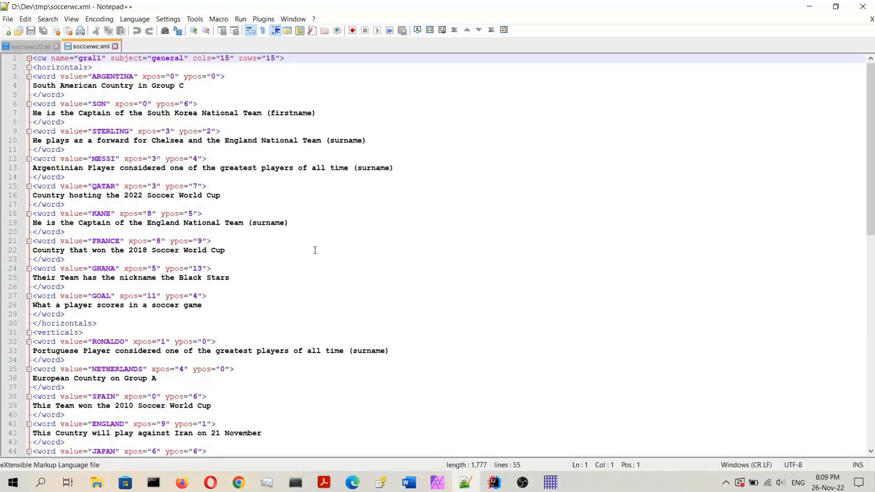
pyautogui.scroll(-3)
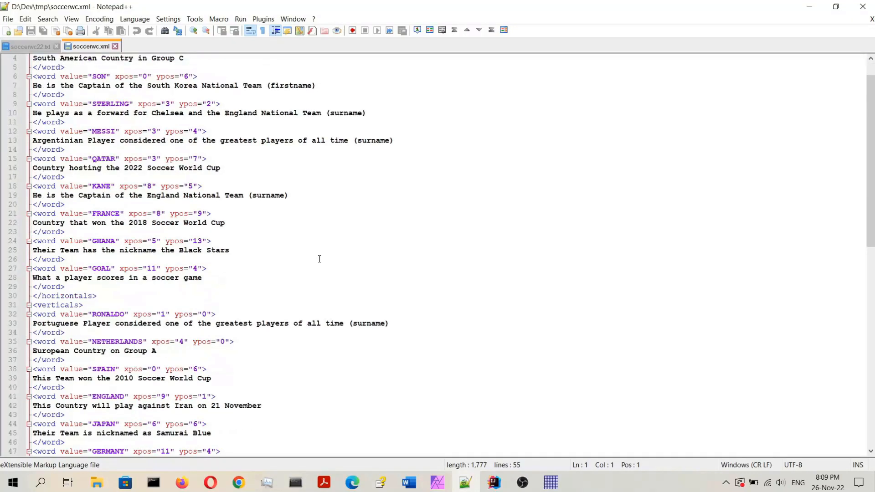
pyautogui.scroll(-3)
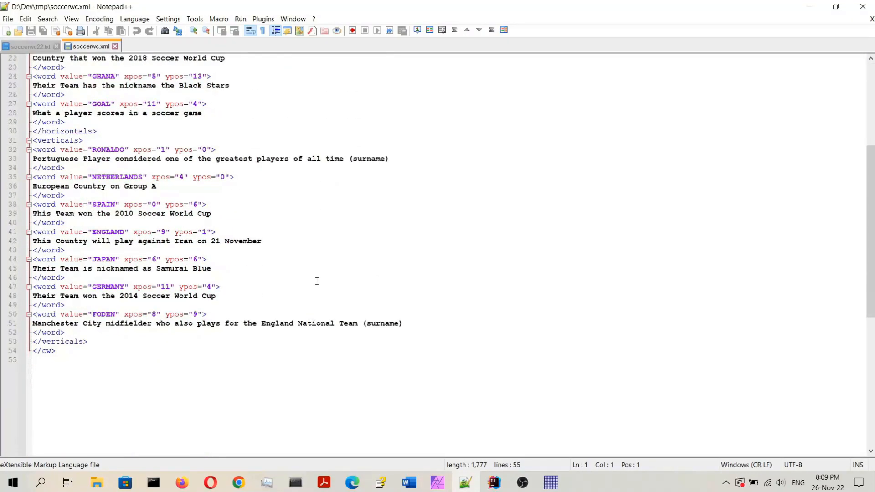
pyautogui.scroll(3)
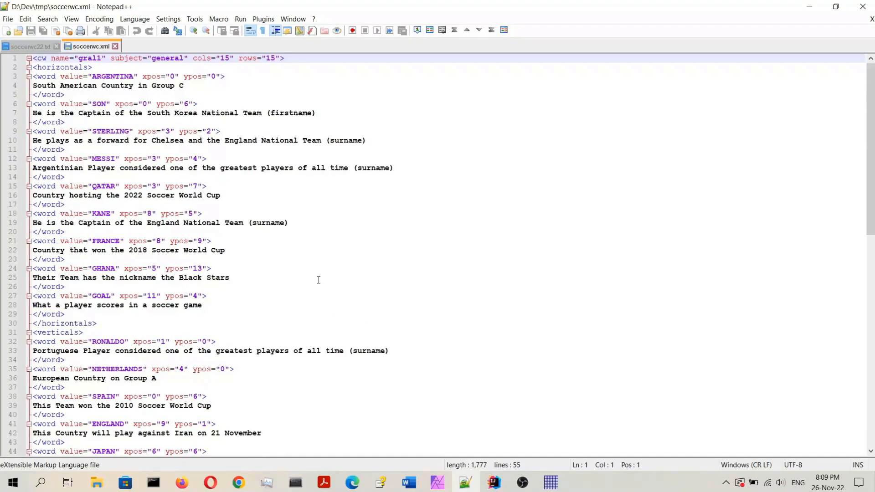
pyautogui.click(62, 67)
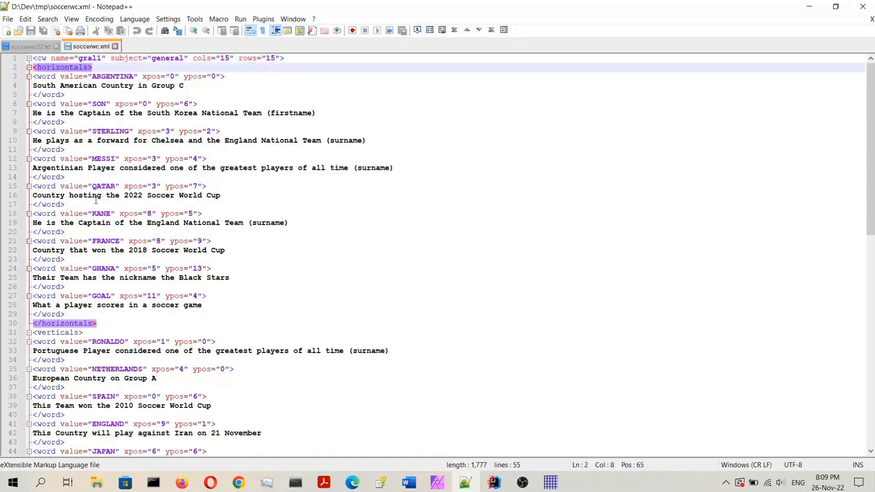
pyautogui.click(56, 332)
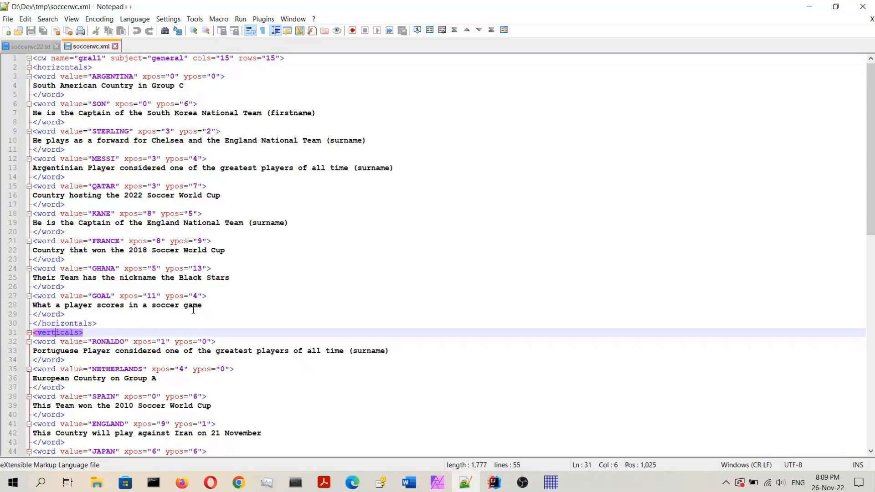
pyautogui.scroll(-3)
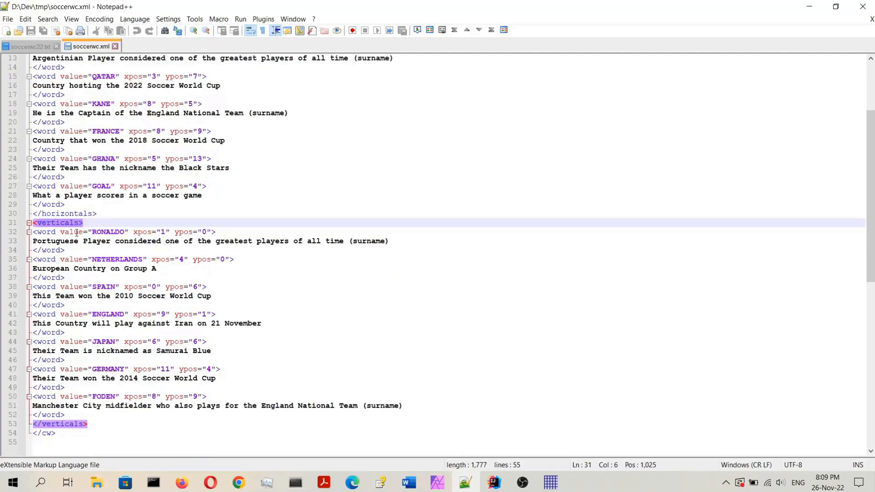
pyautogui.moveTo(155, 241)
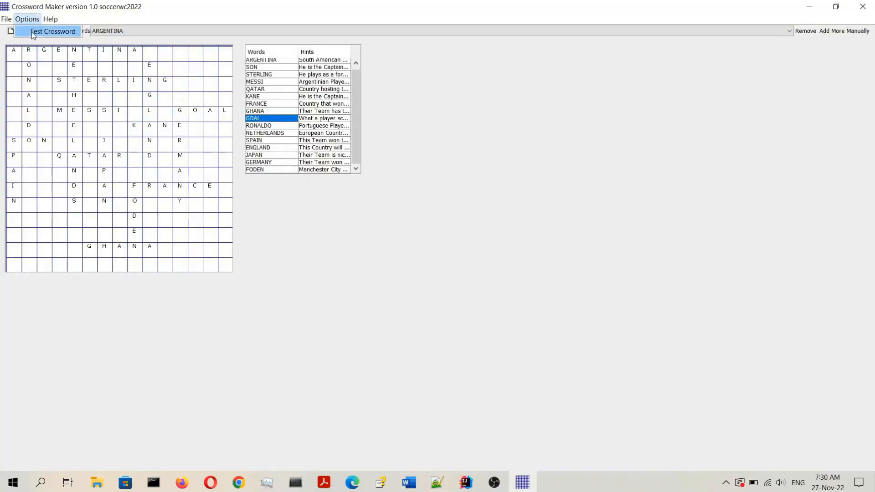
pyautogui.moveTo(256, 223)
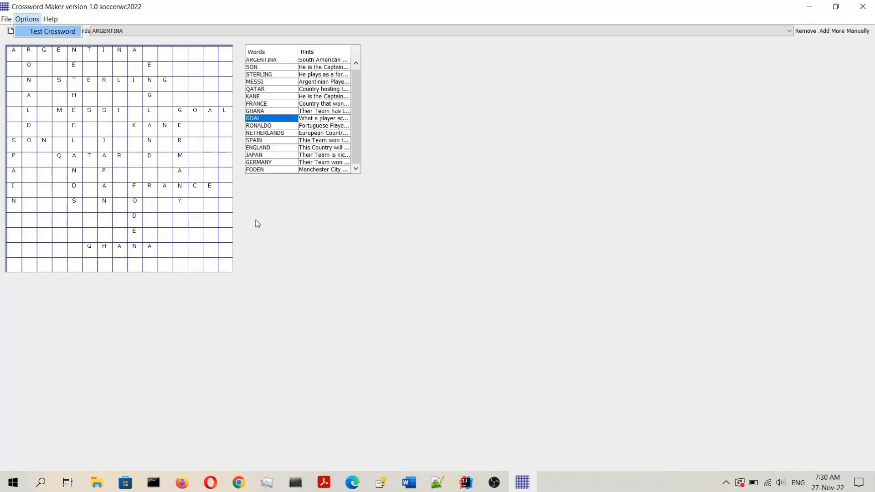
# Step: Test-play the crossword, select clue 3's square, and solve to reveal every answer
pyautogui.click(52, 31)
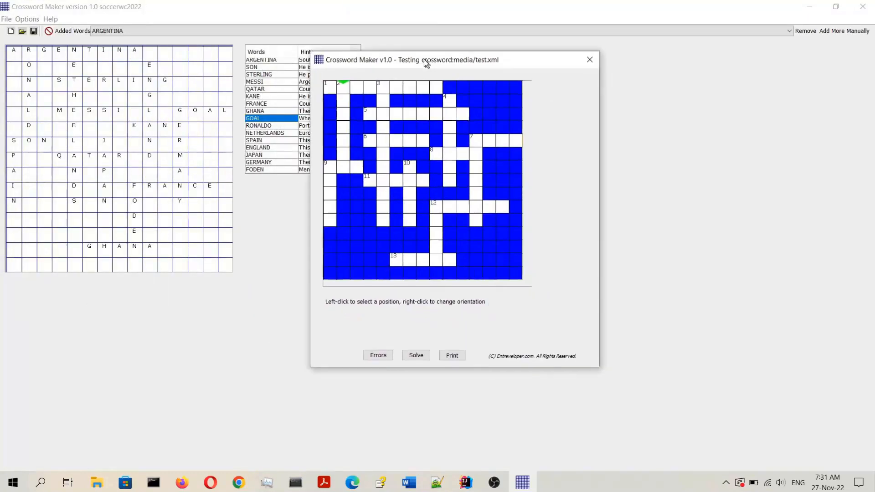
pyautogui.moveTo(422, 60); pyautogui.dragTo(357, 43)
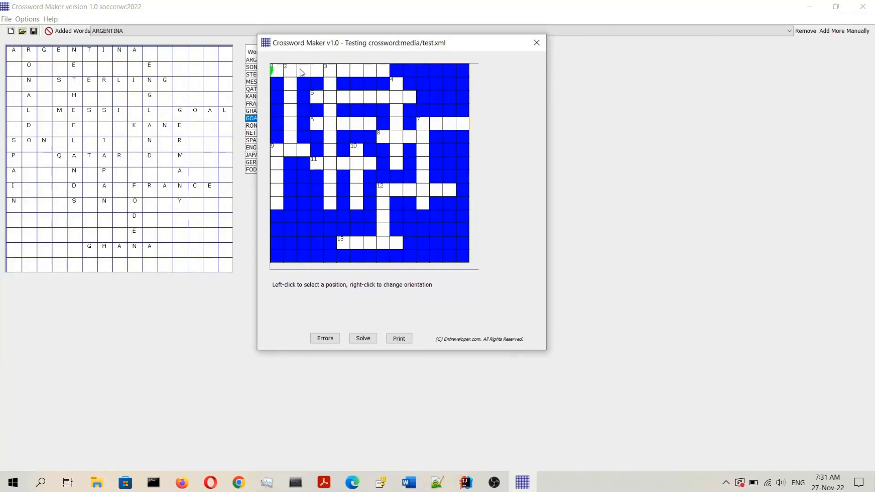
pyautogui.click(329, 68)
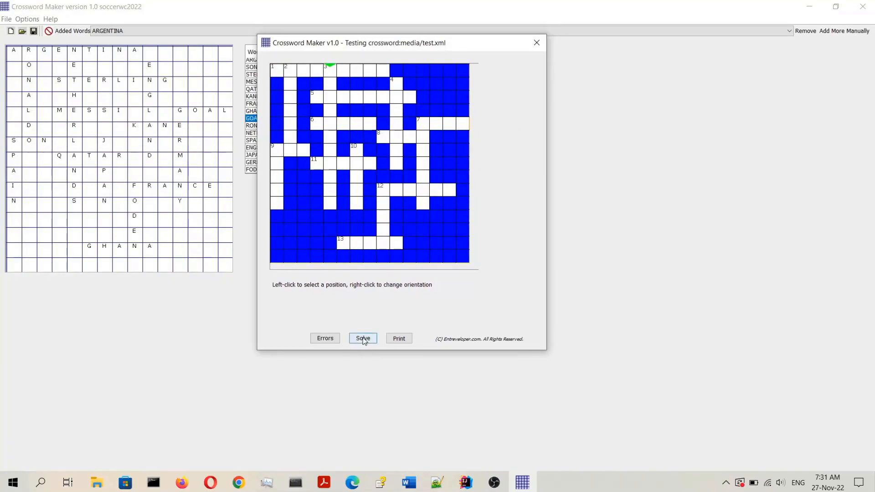
pyautogui.click(363, 338)
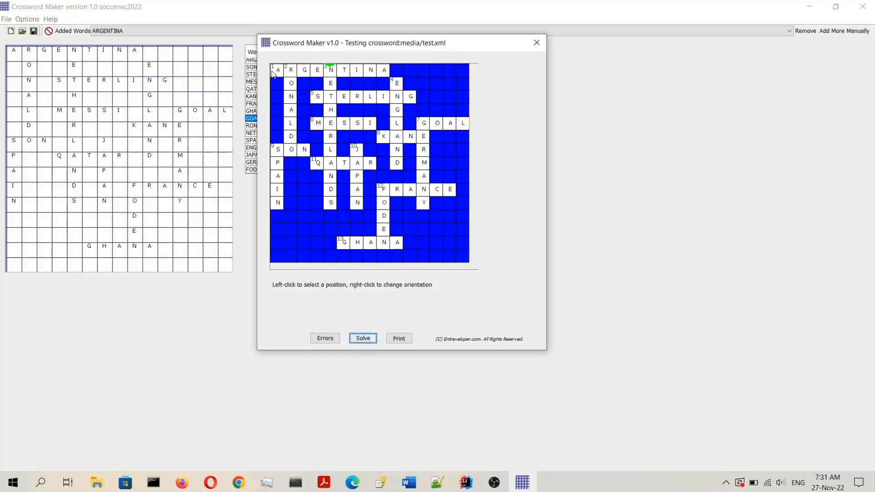
pyautogui.moveTo(272, 207)
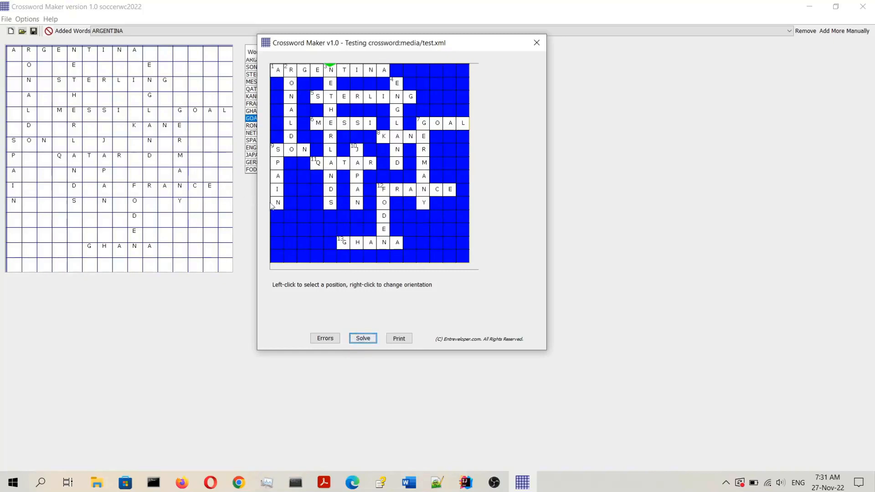
pyautogui.moveTo(499, 246)
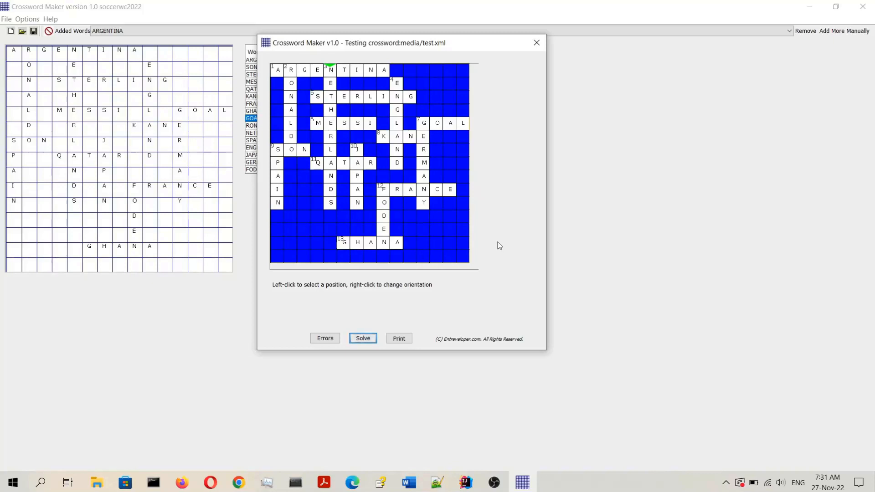
pyautogui.moveTo(442, 234)
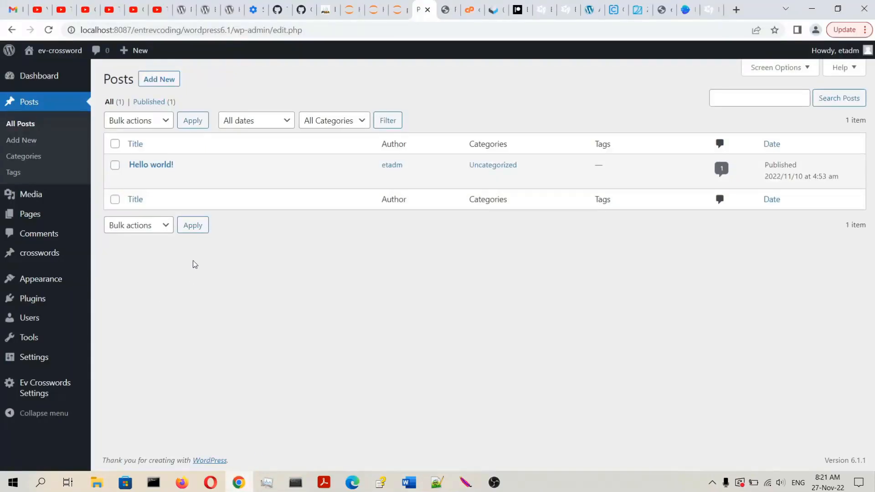
pyautogui.moveTo(75, 187)
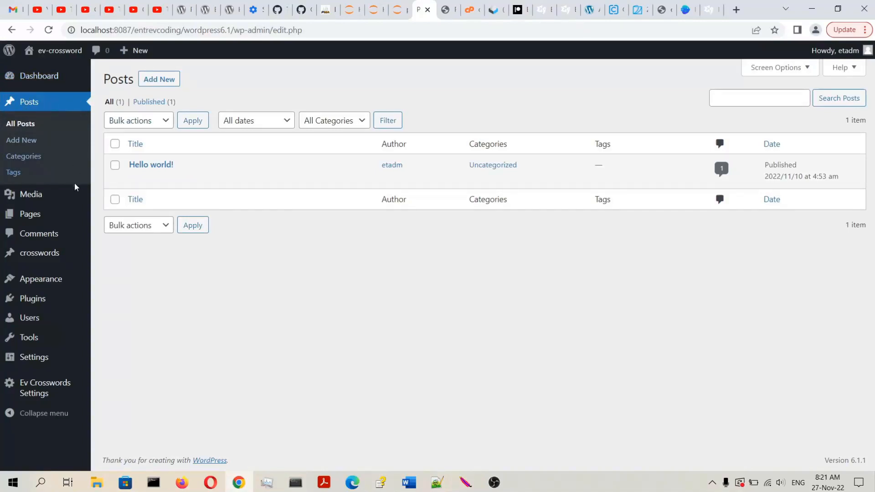
pyautogui.moveTo(39, 253)
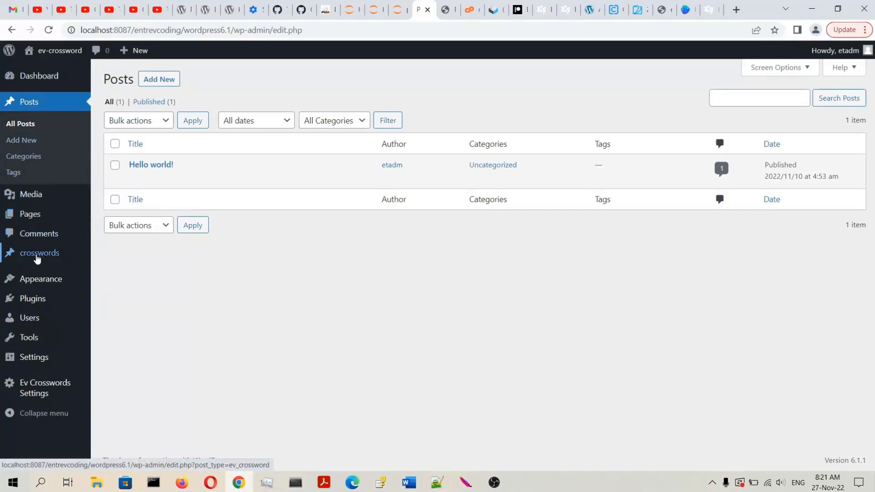
# Step: Go to the Ev Crosswords Settings page in the WordPress admin sidebar
pyautogui.click(39, 253)
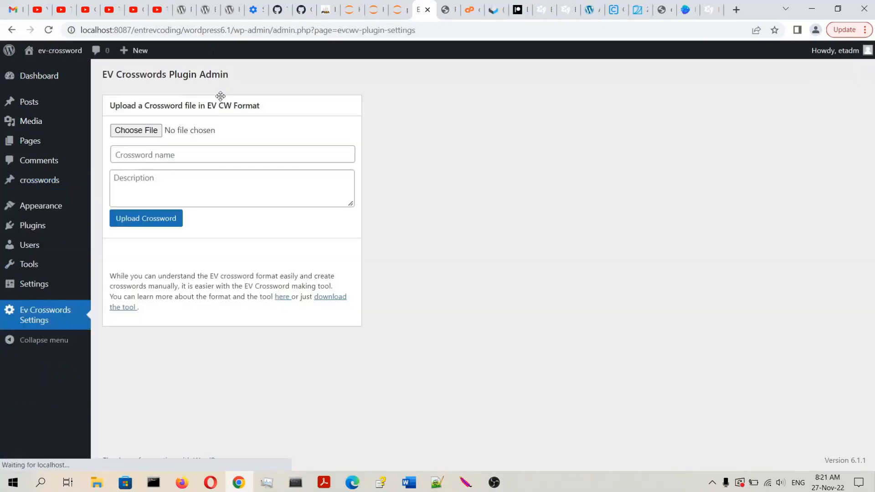
# Step: Upload soccerwc.xml as crossword 'Soccer World Cup' with a Soccer World Cup description
pyautogui.write('Soccer')
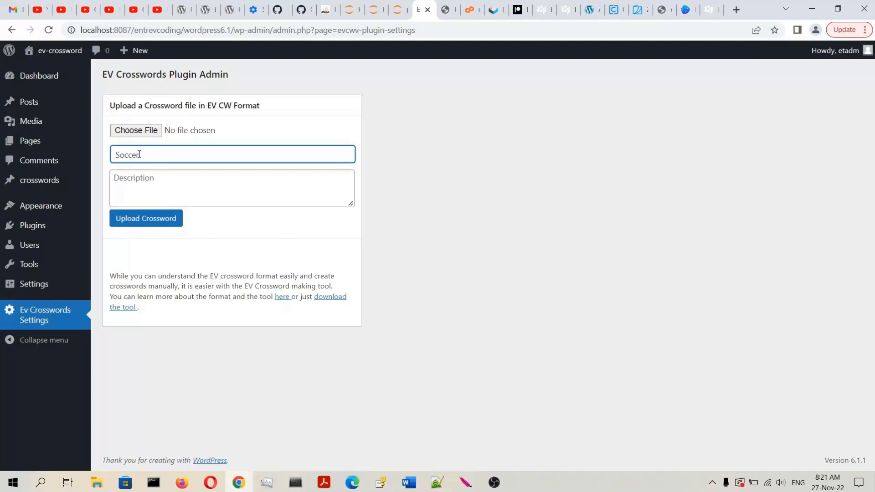
pyautogui.write('World Cup')
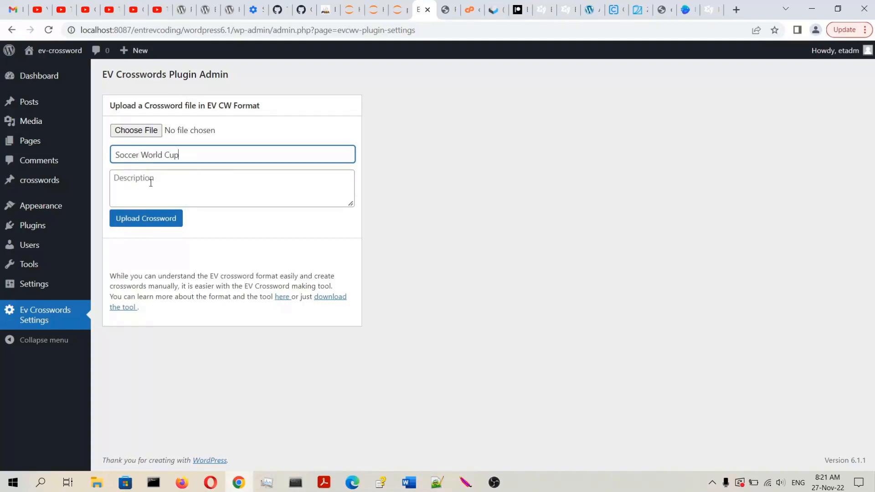
pyautogui.write('Soccer World')
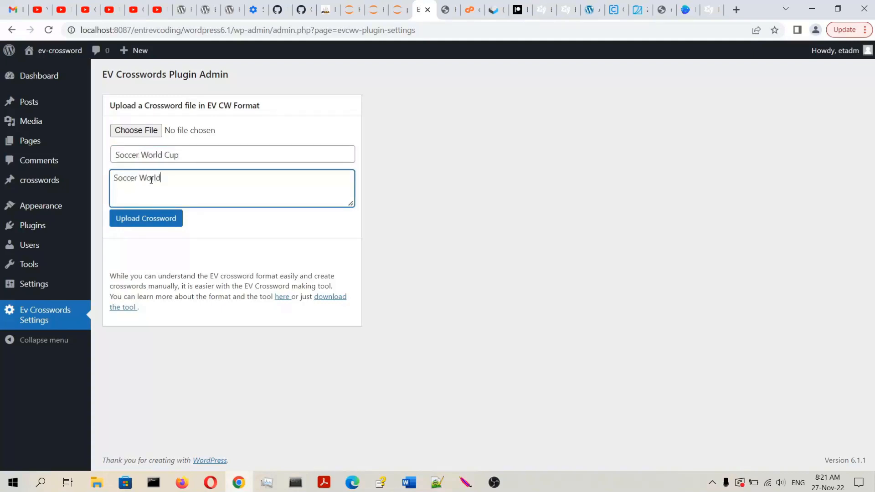
pyautogui.click(136, 130)
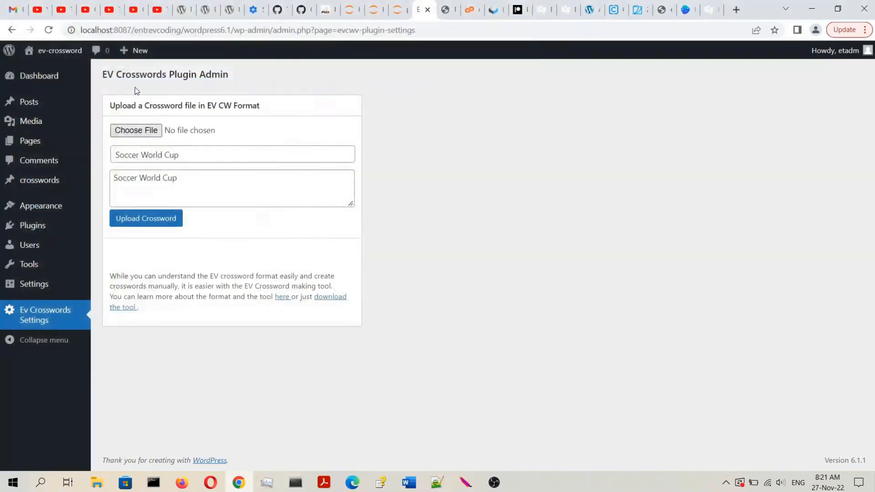
pyautogui.click(136, 130)
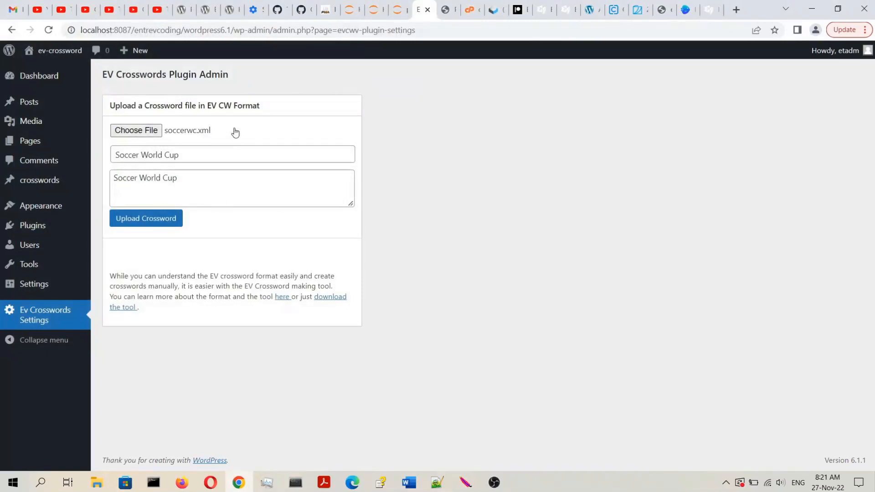
pyautogui.moveTo(145, 218)
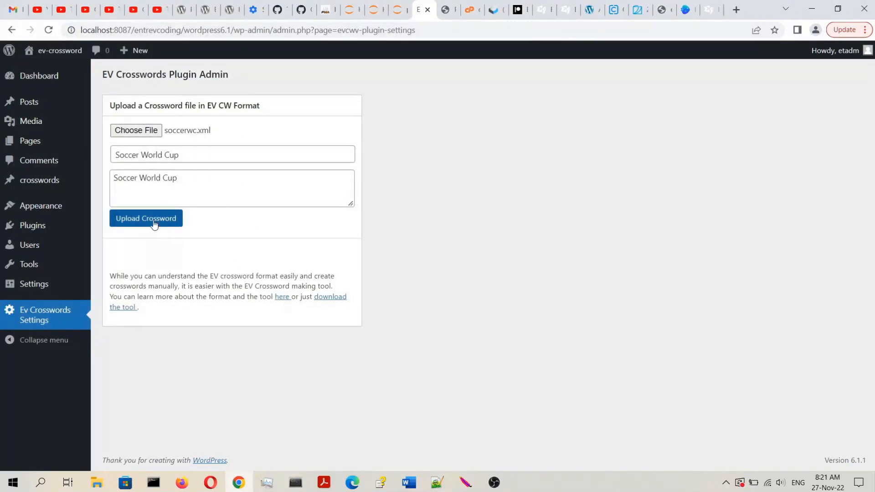
pyautogui.click(146, 219)
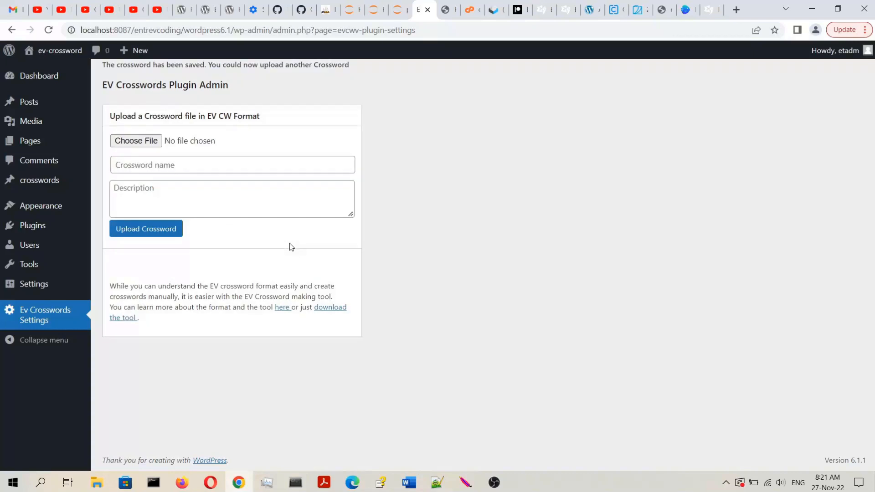
pyautogui.moveTo(249, 77)
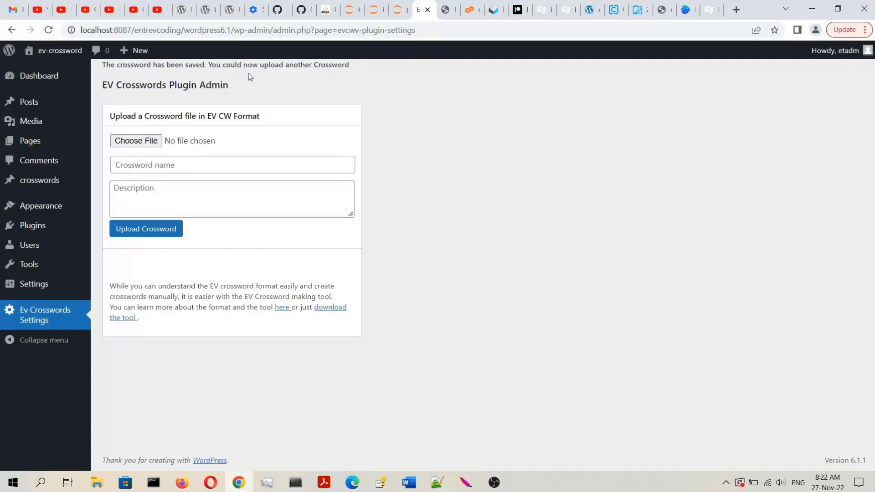
pyautogui.moveTo(173, 144)
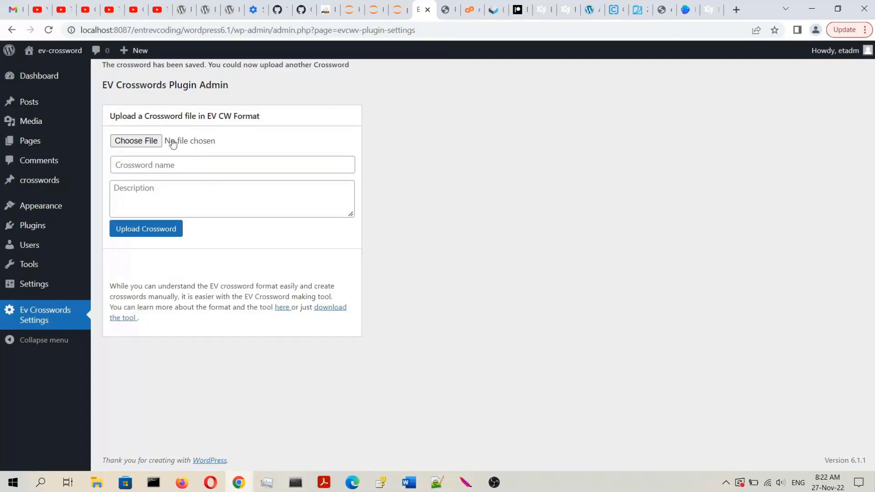
pyautogui.moveTo(40, 180)
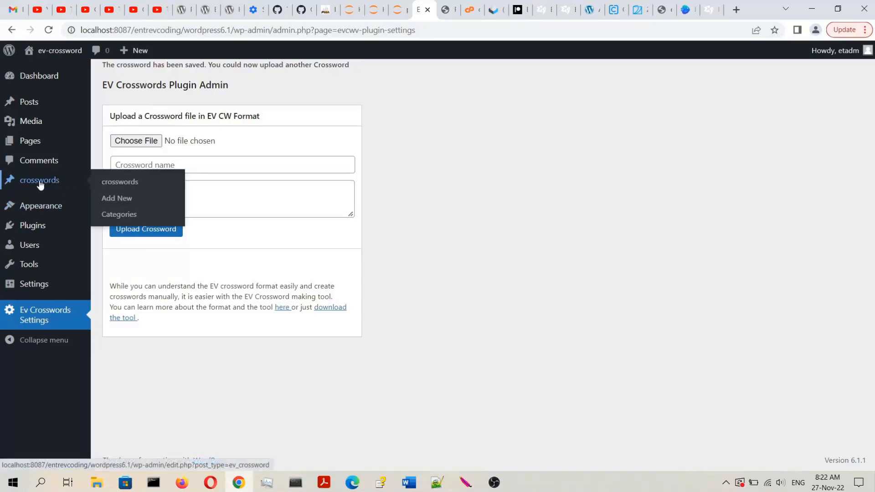
# Step: Go to the crosswords list and bring up link options for Soccer World Cup's View link
pyautogui.click(119, 181)
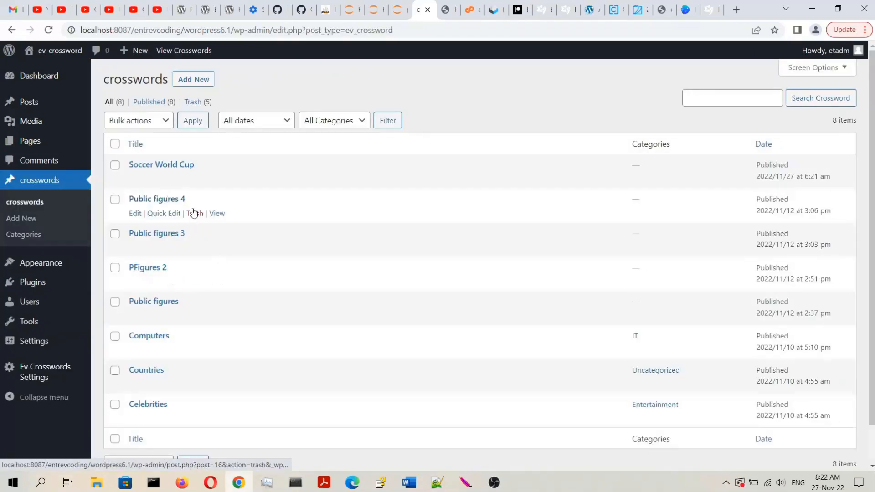
pyautogui.moveTo(192, 171)
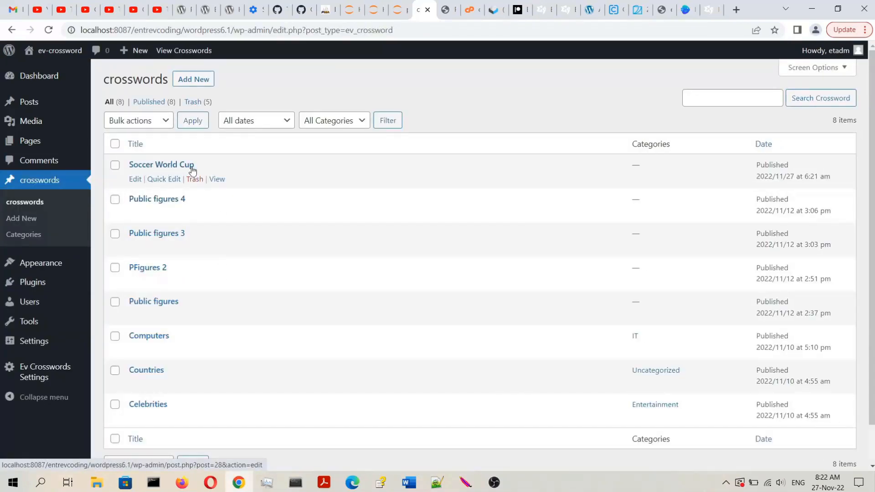
pyautogui.moveTo(217, 179)
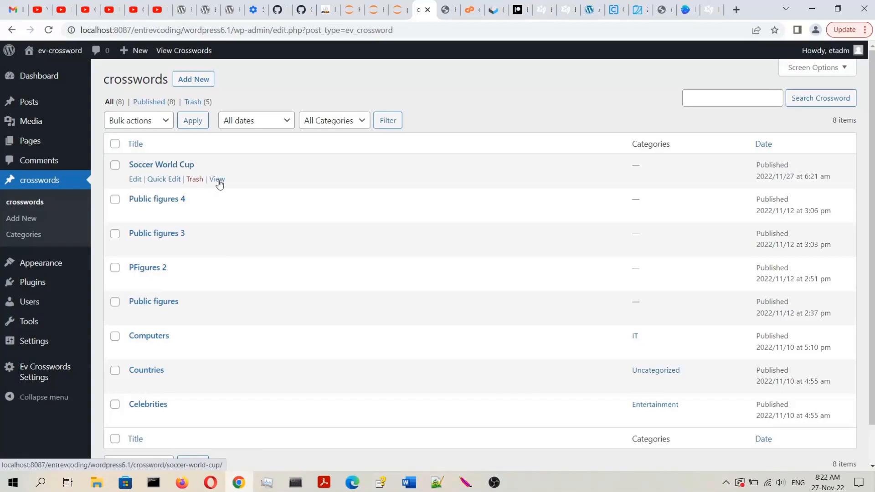
pyautogui.rightClick(216, 180)
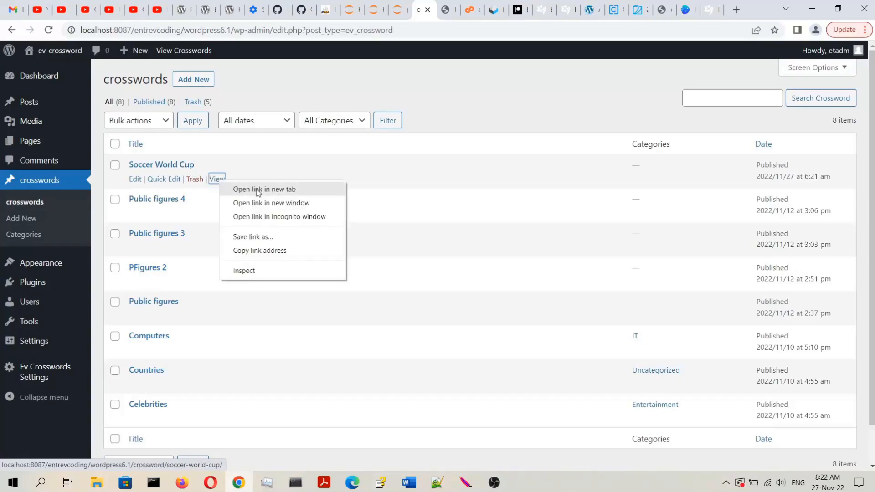
# Step: View Soccer World Cup in a new tab and check the first across, Portuguese player and England forward hints
pyautogui.click(264, 189)
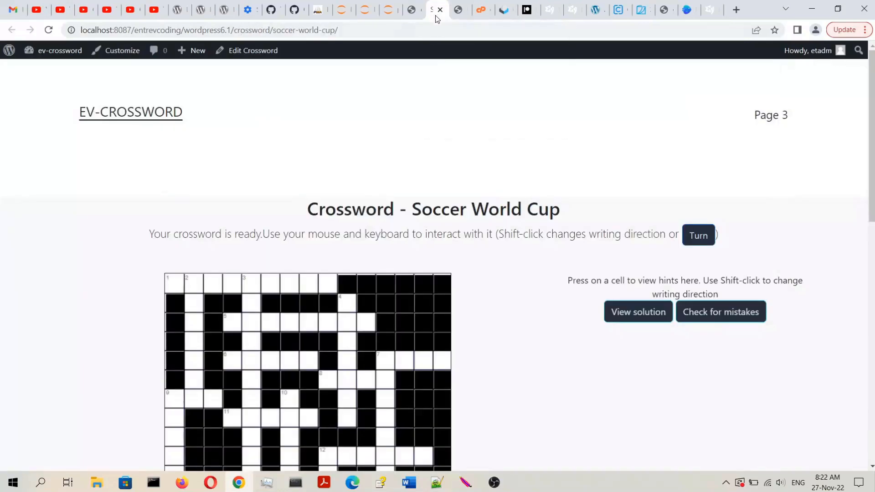
pyautogui.scroll(-3)
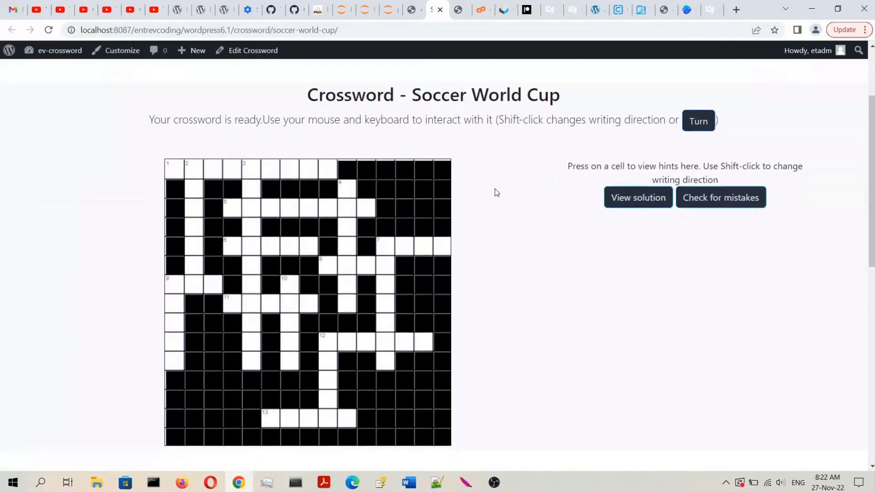
pyautogui.click(170, 170)
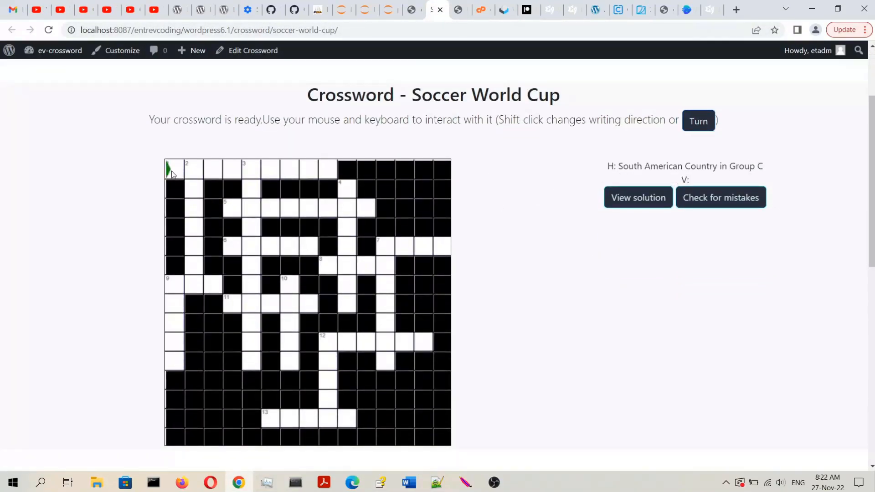
pyautogui.moveTo(773, 174)
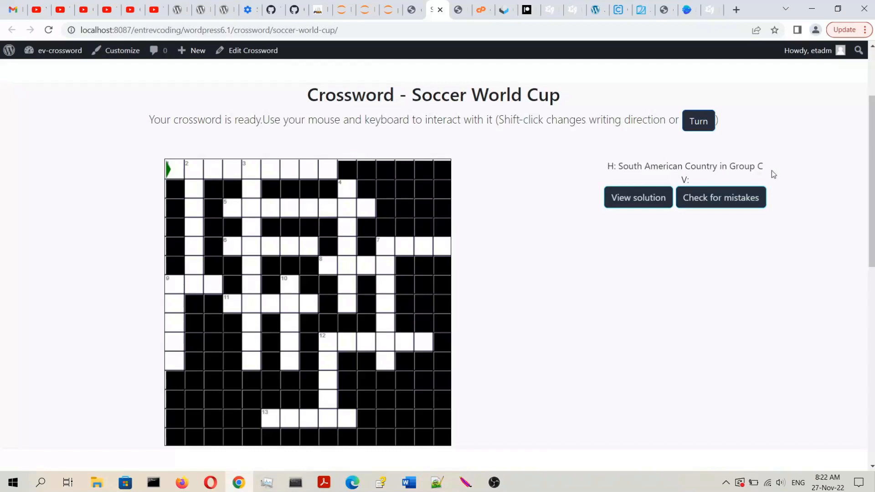
pyautogui.moveTo(599, 174)
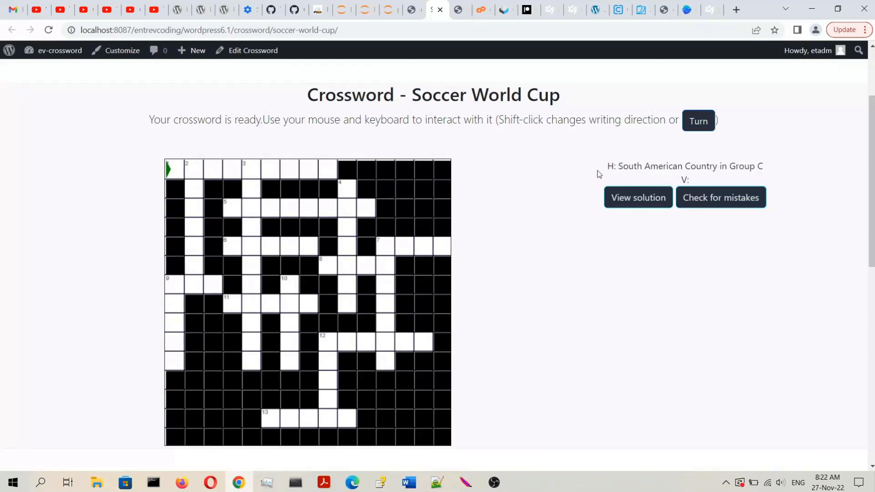
pyautogui.click(194, 166)
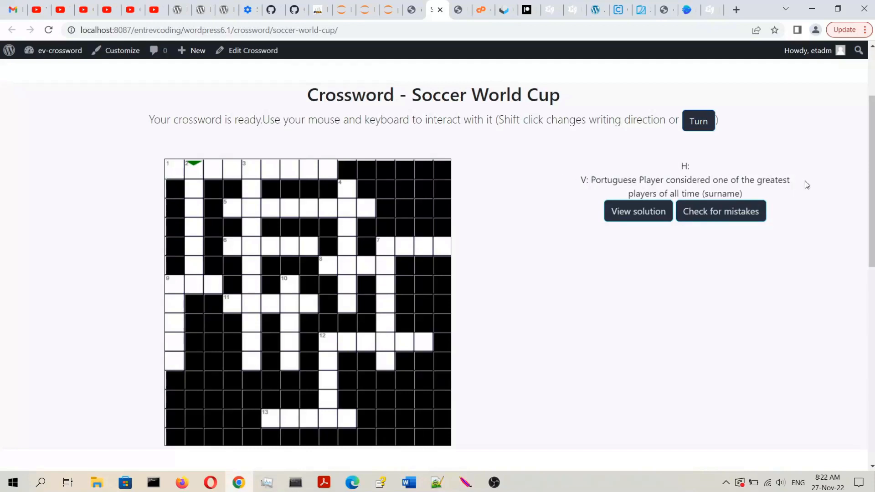
pyautogui.moveTo(234, 209)
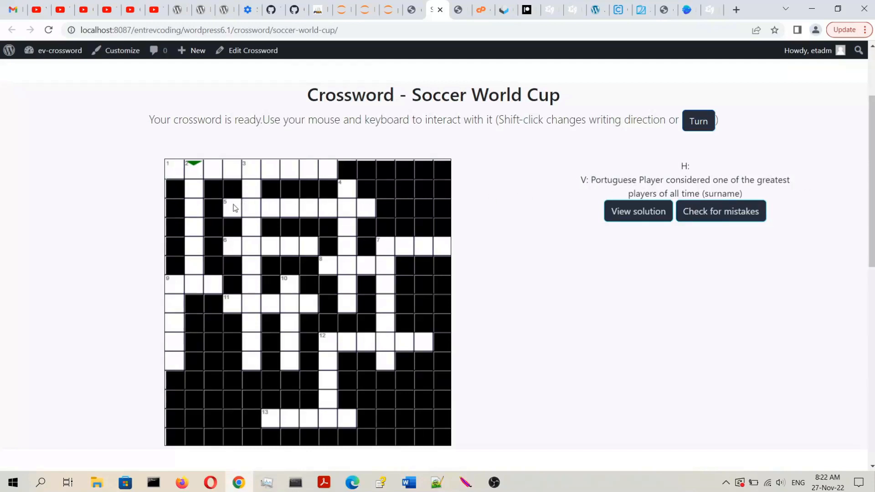
pyautogui.click(223, 208)
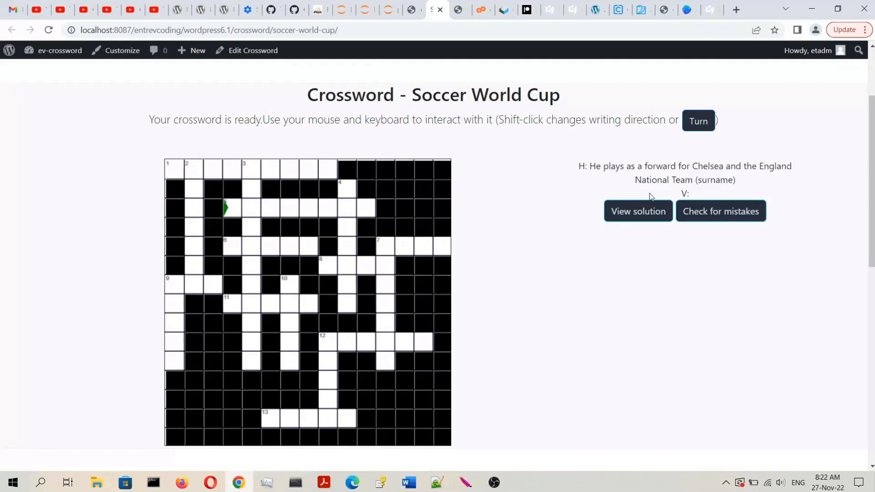
pyautogui.moveTo(329, 202)
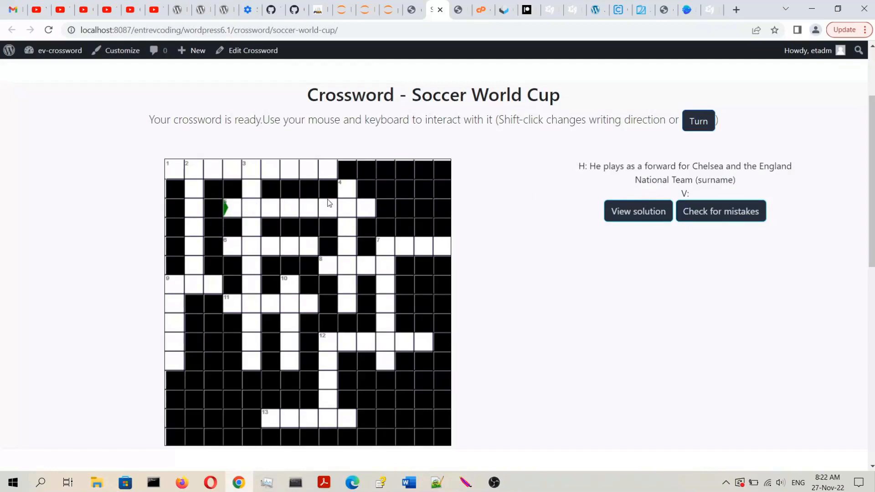
pyautogui.click(169, 170)
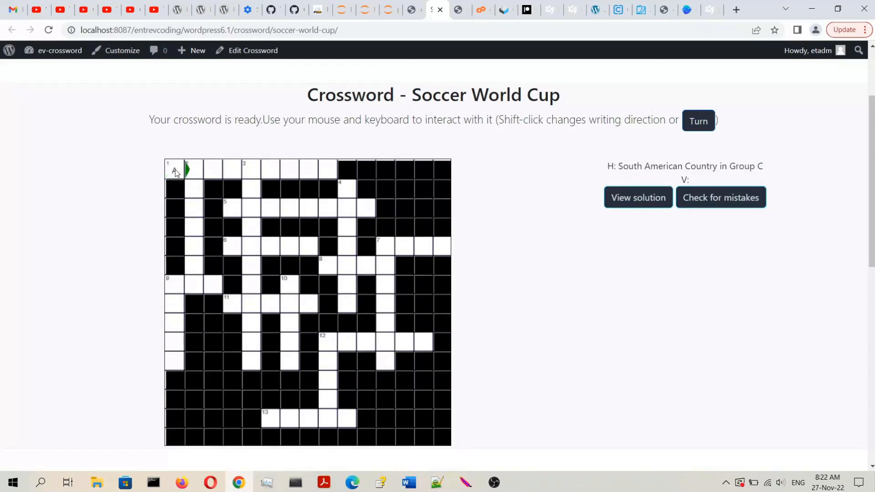
# Step: Type ARGENTINA into the first across entry and reveal the full solution
pyautogui.write('RGEN')
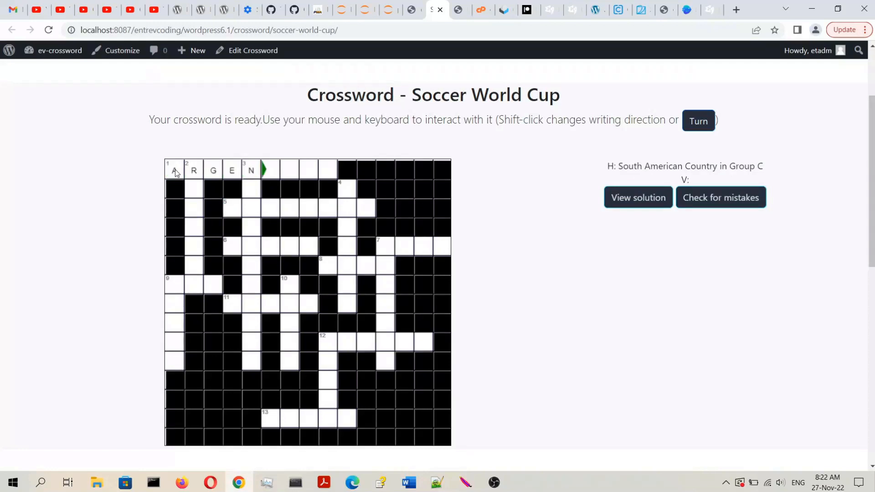
pyautogui.click(638, 197)
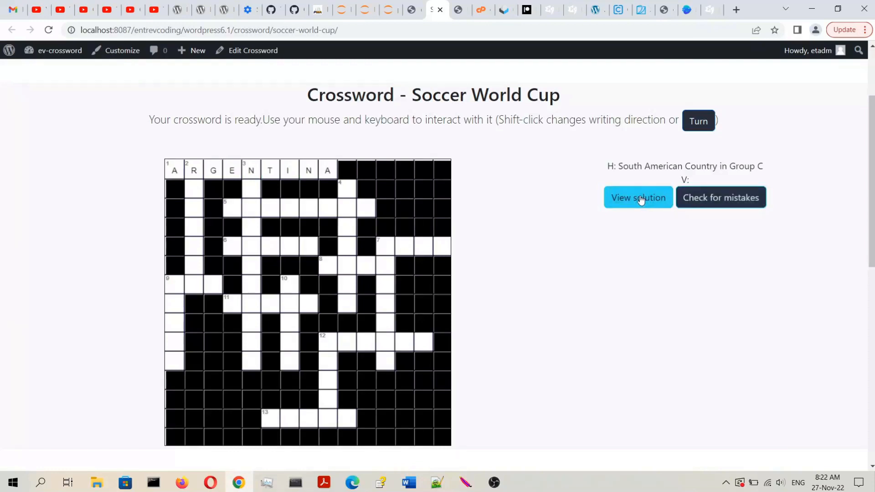
pyautogui.click(638, 197)
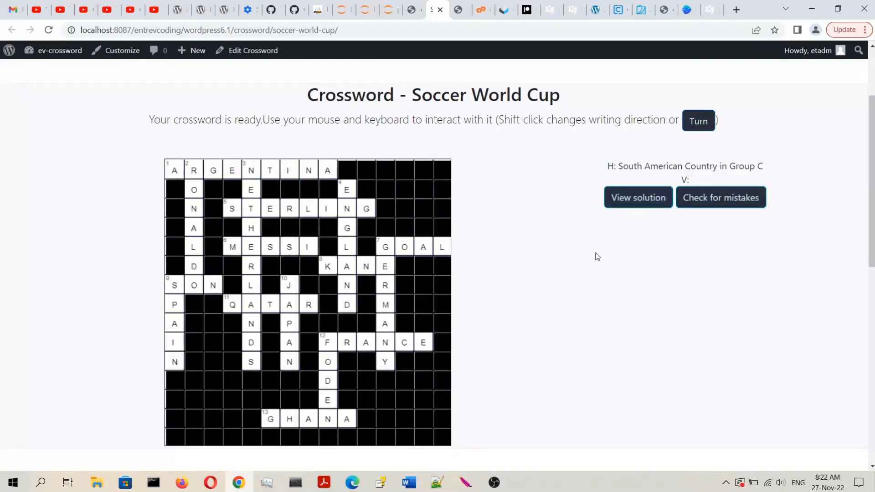
pyautogui.moveTo(451, 247)
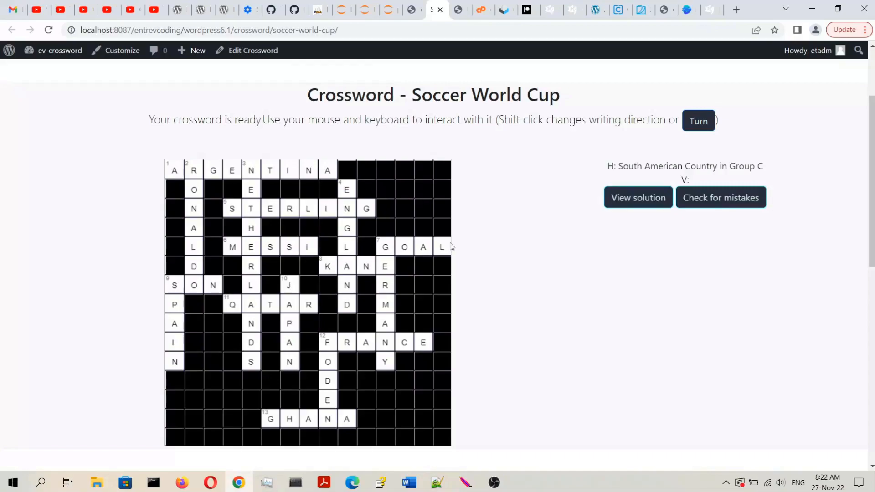